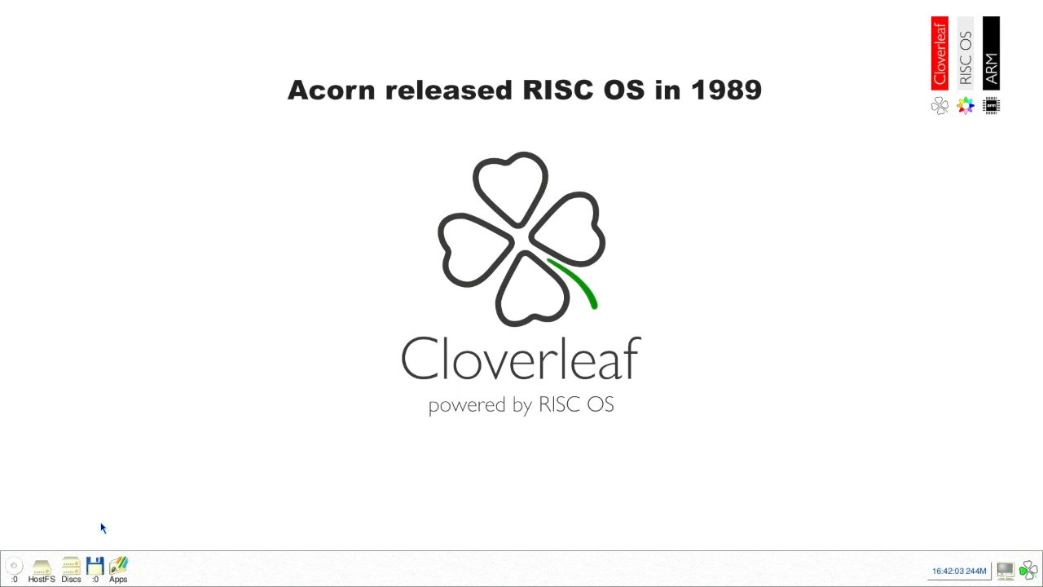
{"action": "mouse_move", "coordinate": [96, 531]}
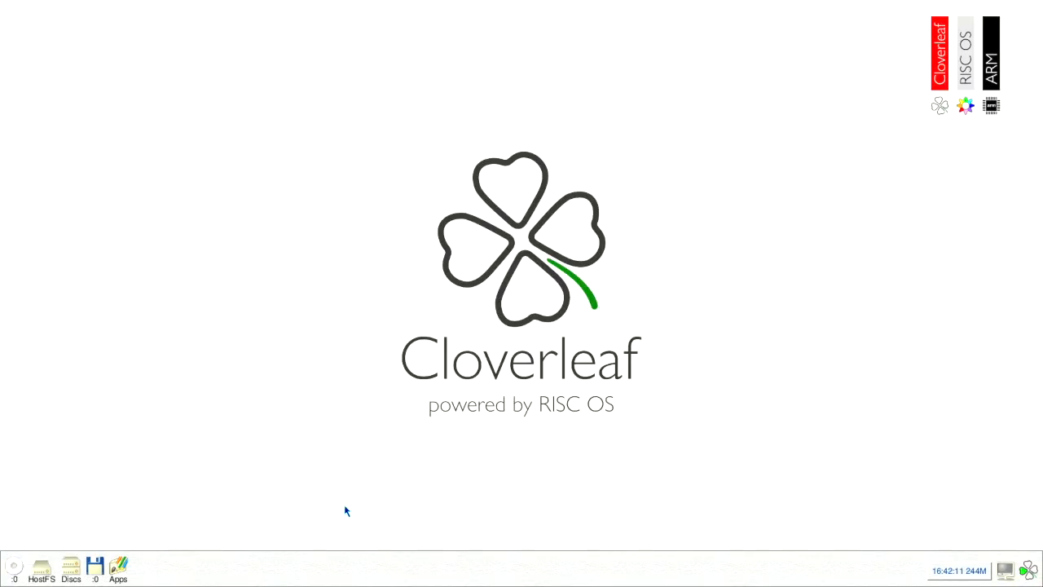
{"action": "mouse_move", "coordinate": [756, 568]}
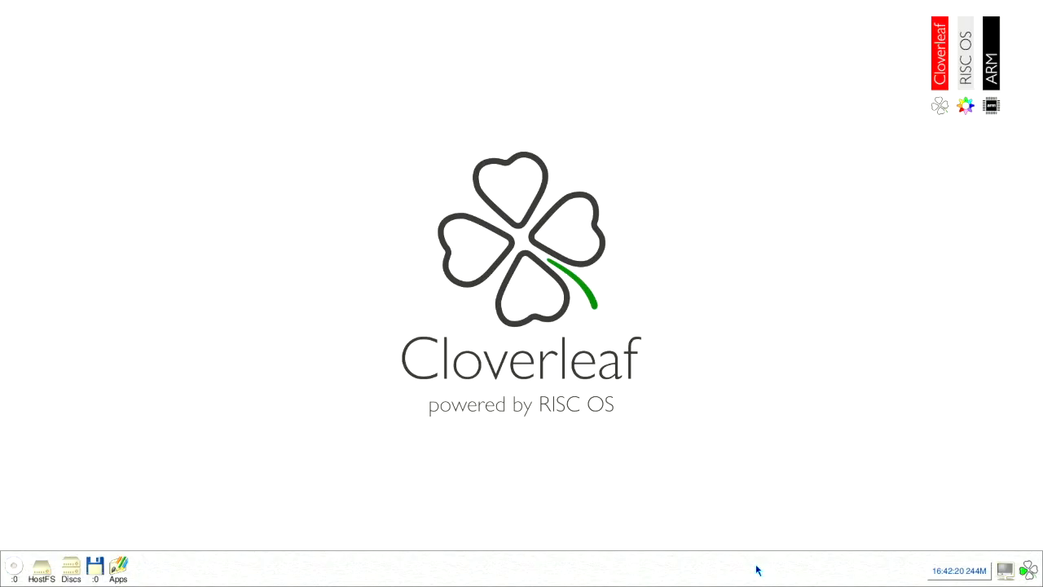
{"action": "mouse_move", "coordinate": [678, 573]}
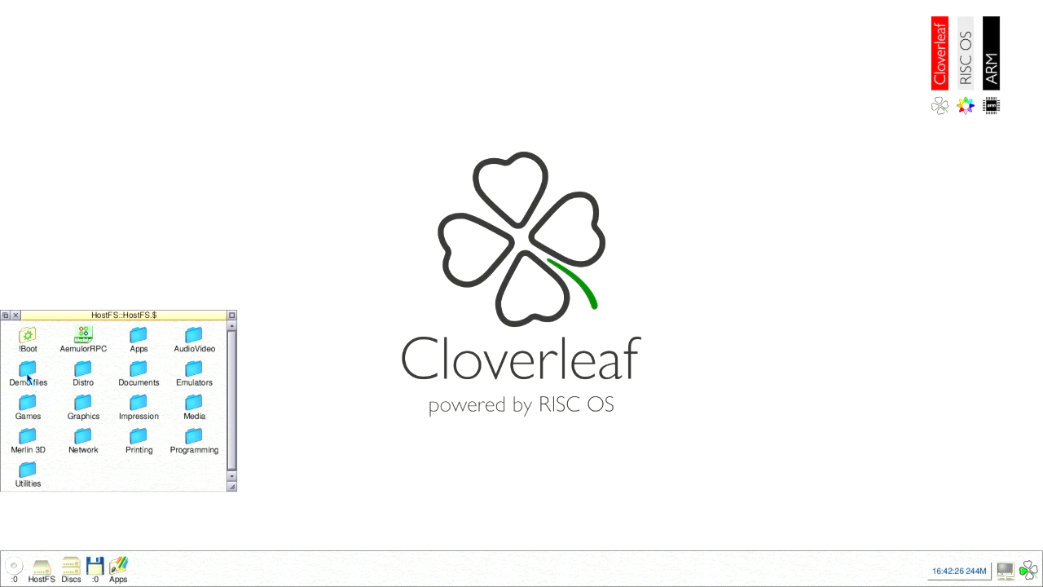
- Open the 'Demo files' folder from the HostFS window
{"action": "double_click", "coordinate": [29, 371]}
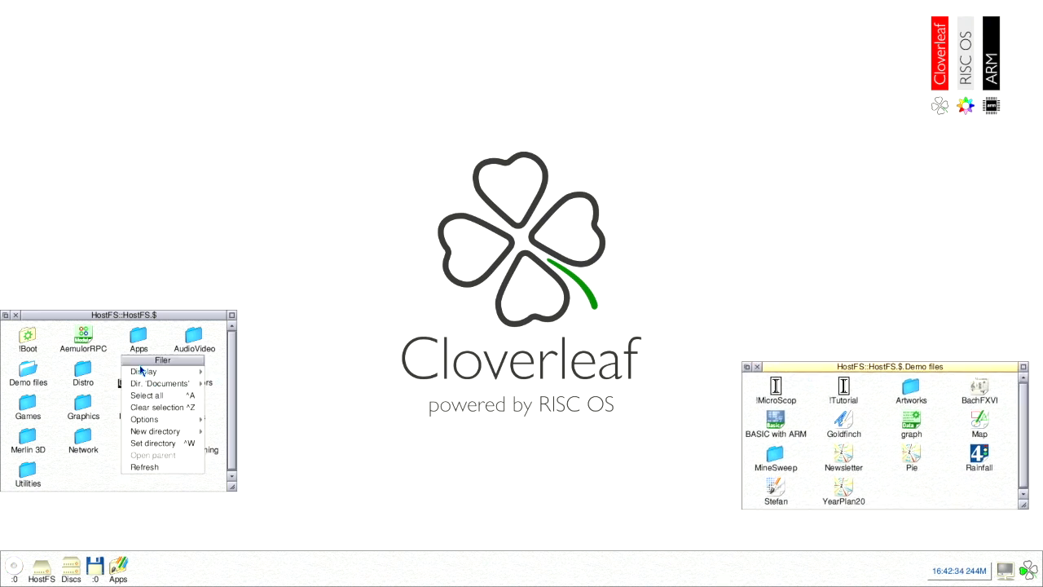
{"action": "mouse_move", "coordinate": [145, 372]}
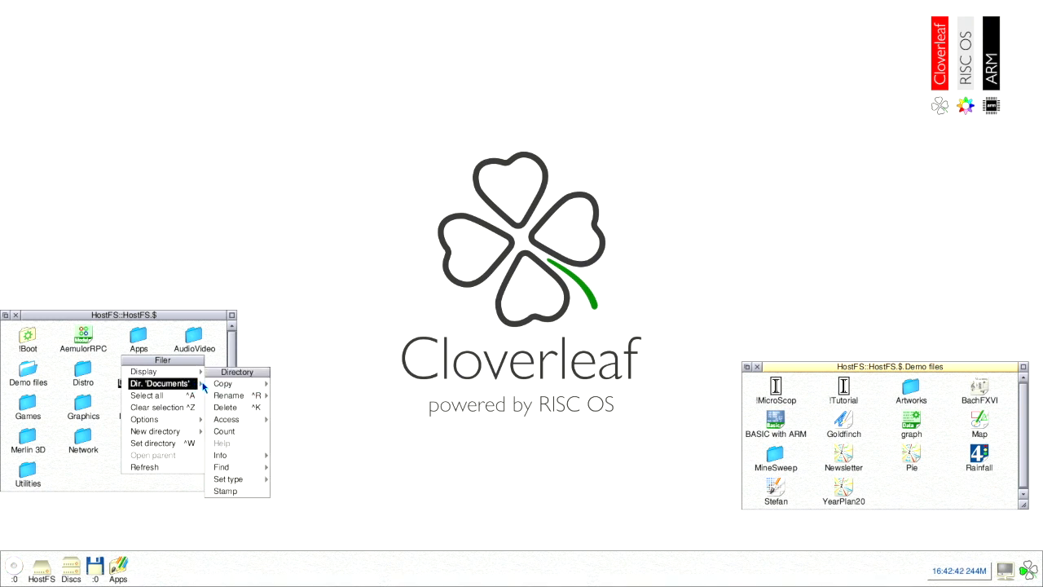
{"action": "mouse_move", "coordinate": [233, 395]}
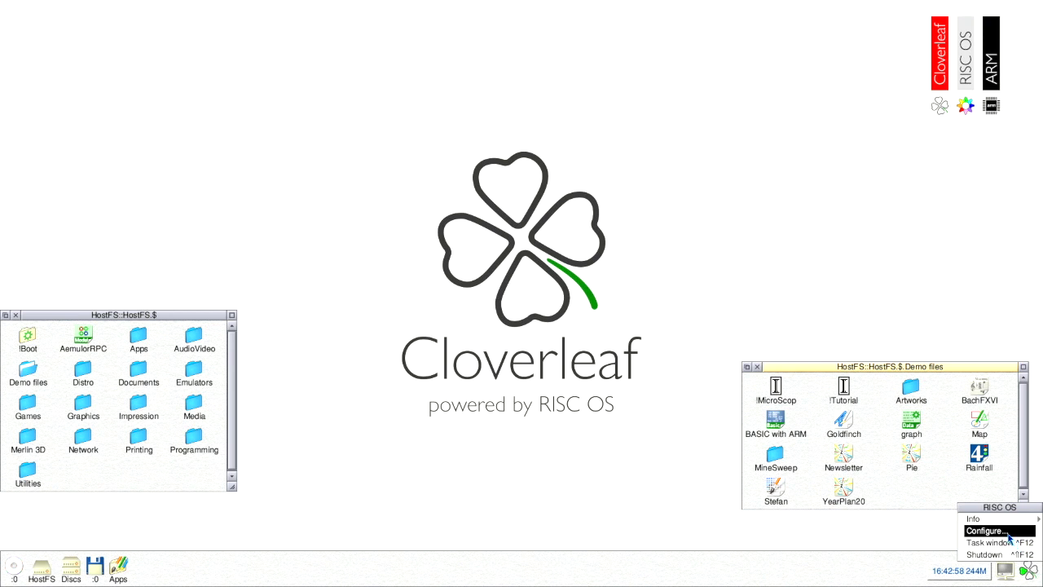
- Open Configure, view the Keyboard settings, and cancel without changing them
{"action": "left_click", "coordinate": [986, 530]}
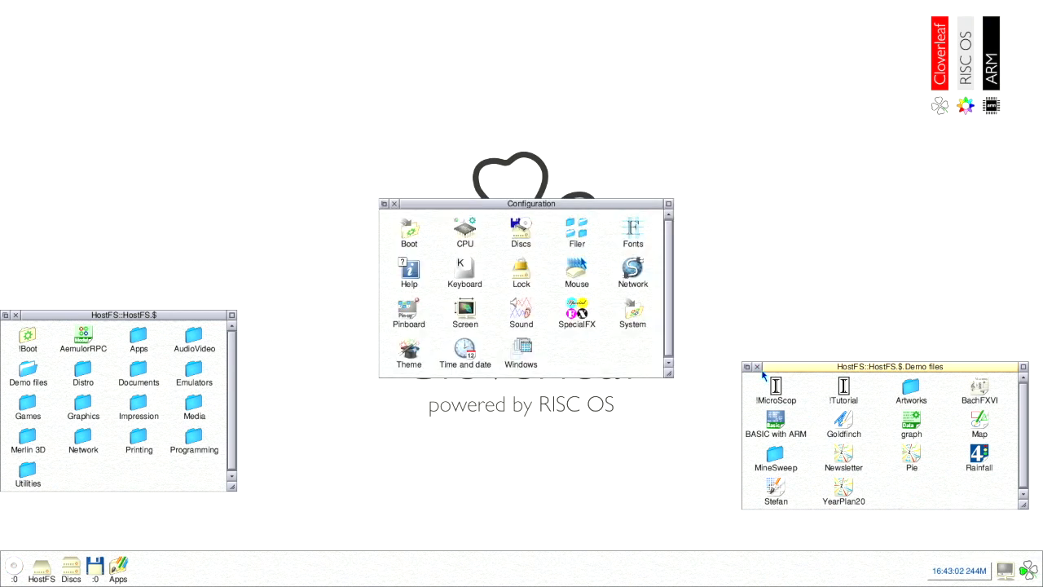
{"action": "left_click", "coordinate": [464, 268]}
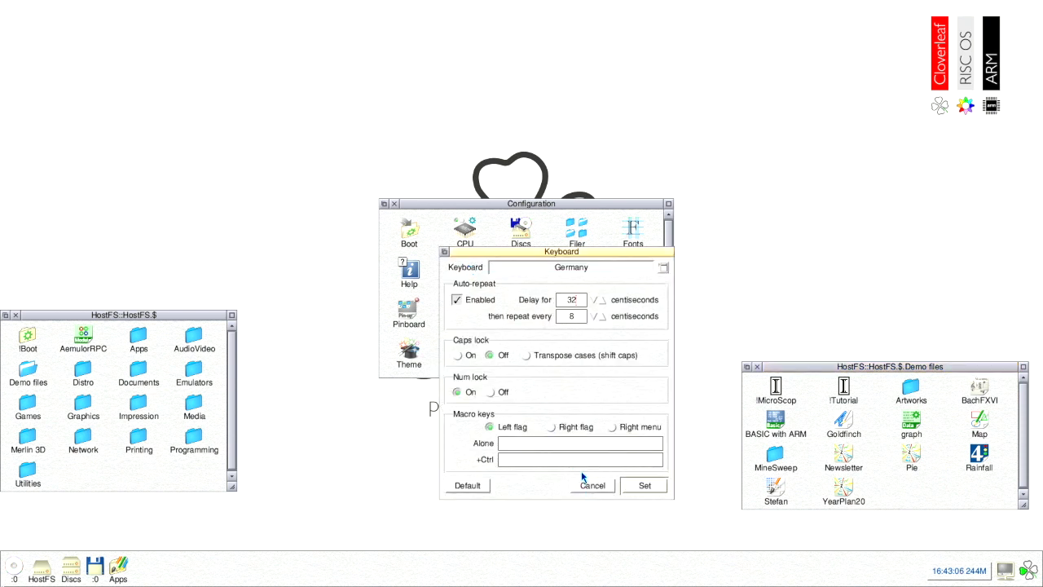
{"action": "left_click", "coordinate": [592, 485]}
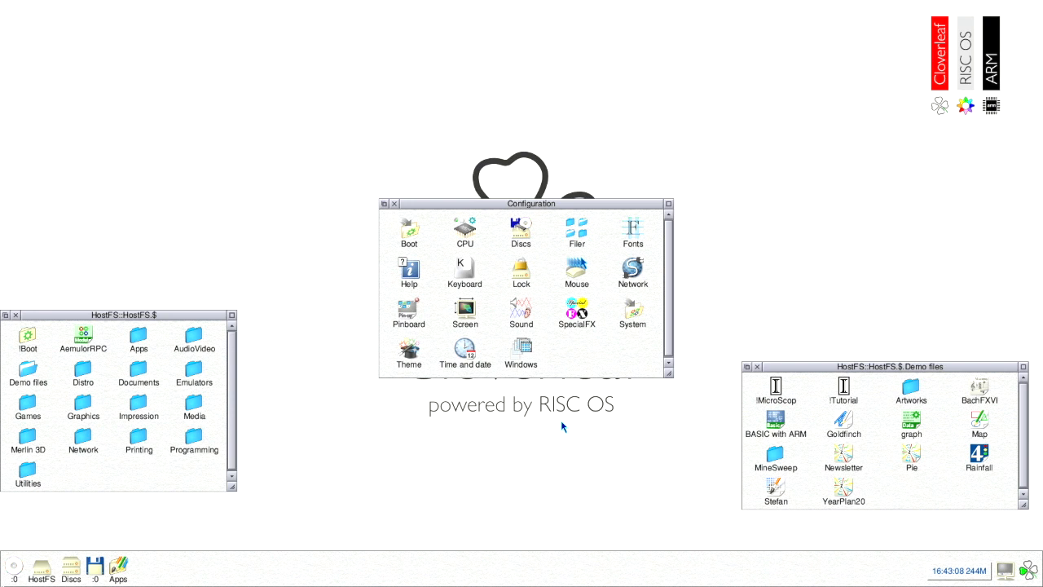
{"action": "mouse_move", "coordinate": [440, 267]}
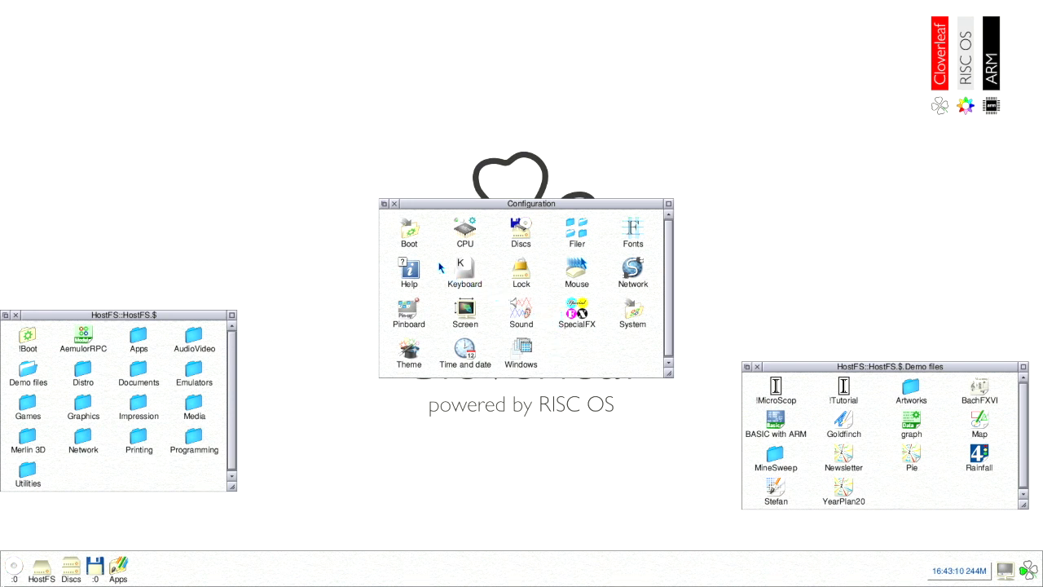
{"action": "mouse_move", "coordinate": [399, 213]}
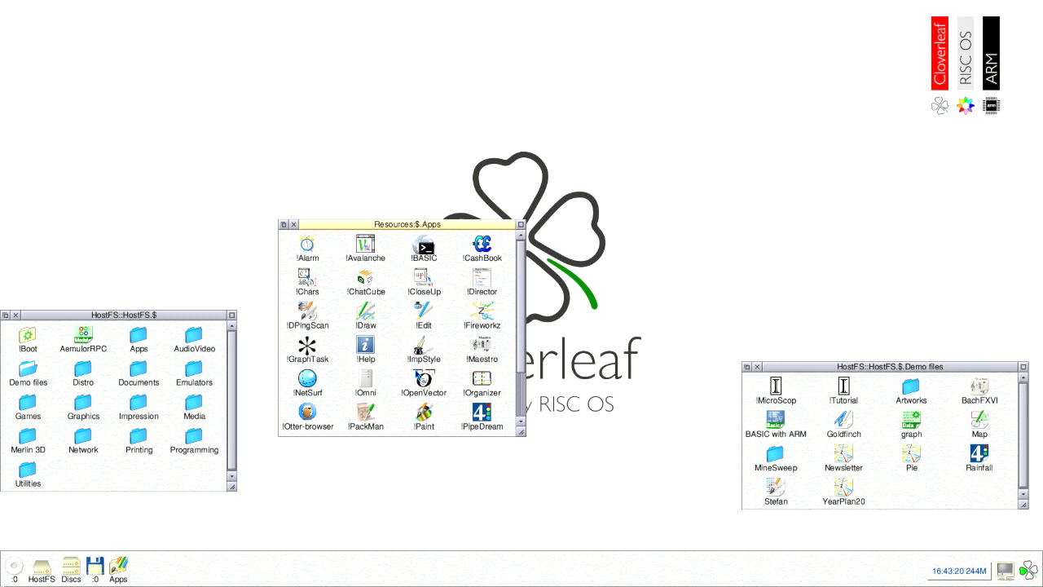
- Scroll through the applications listing and open the 'BASIC with ARM' demo
{"action": "scroll", "scroll_direction": "down", "scroll_amount": 3}
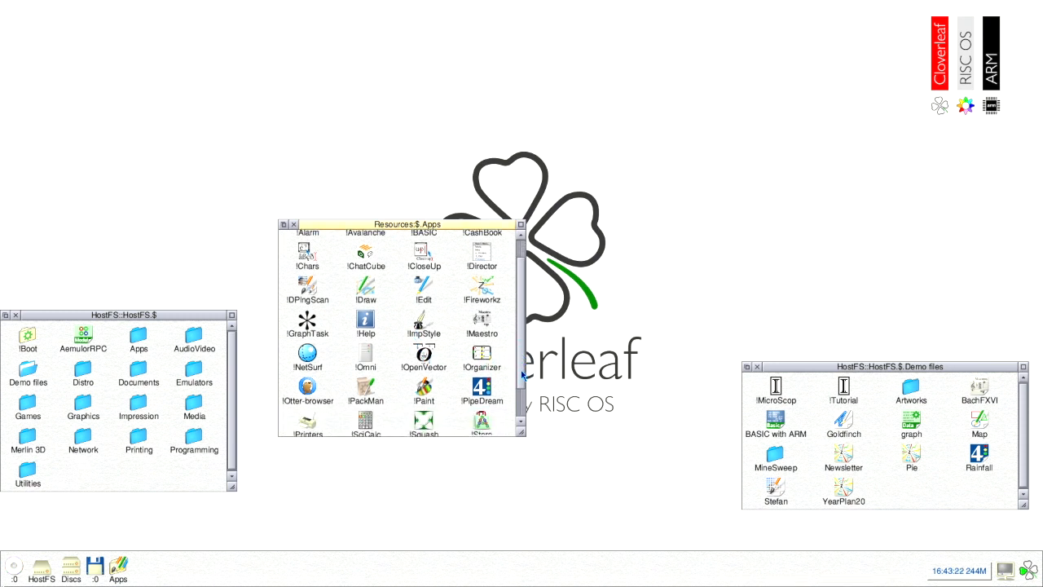
{"action": "scroll", "scroll_direction": "down", "scroll_amount": 3}
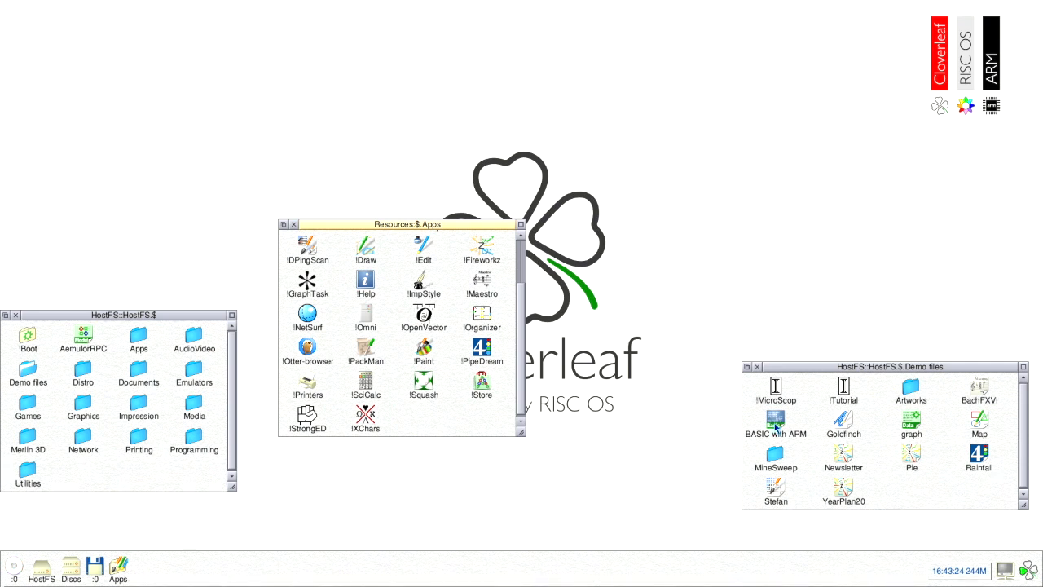
{"action": "double_click", "coordinate": [775, 418]}
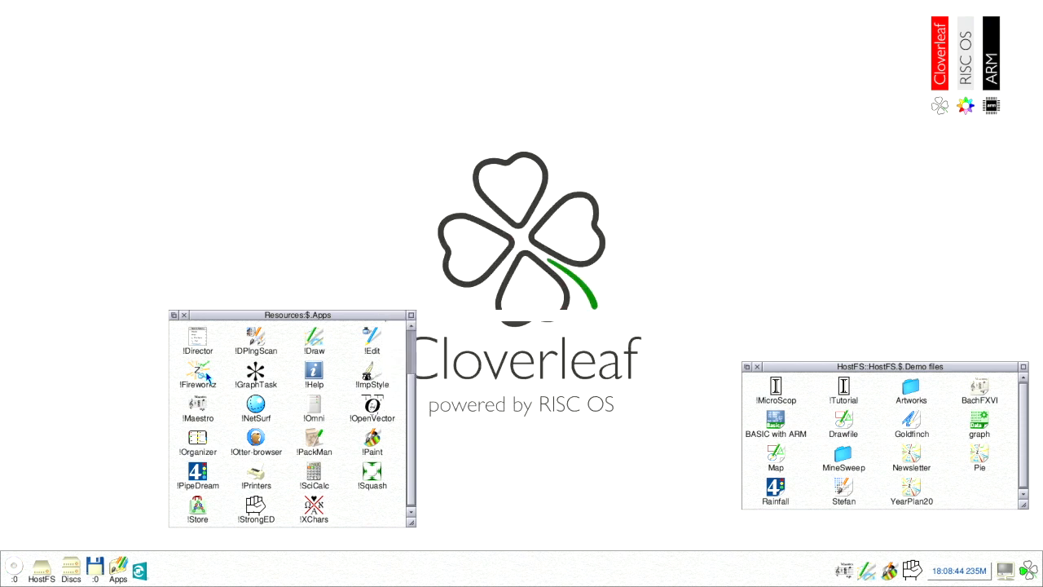
{"action": "mouse_move", "coordinate": [238, 388]}
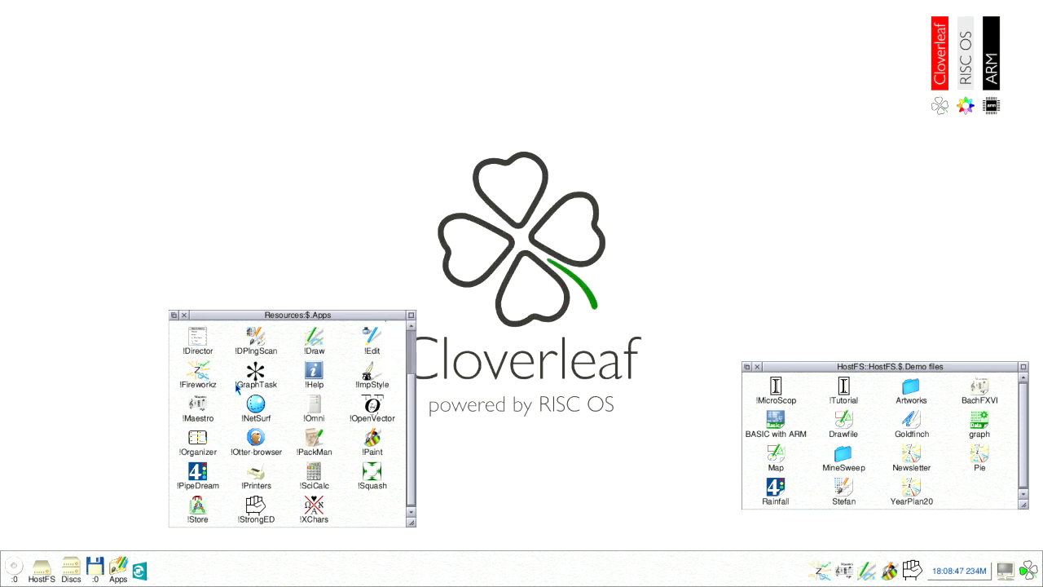
{"action": "mouse_move", "coordinate": [799, 579]}
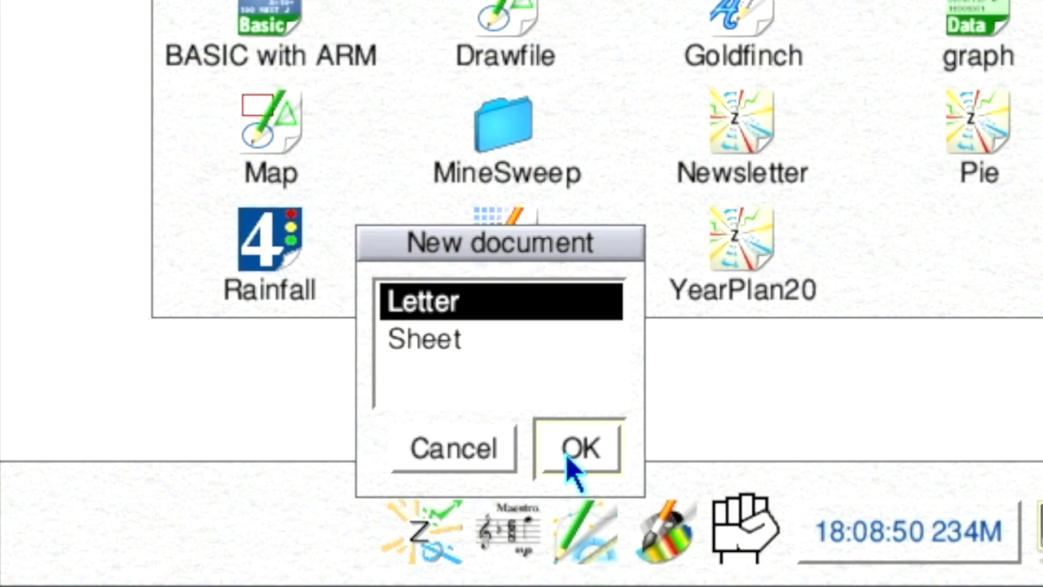
- Create a new Letter document containing the line 'once upon a time.....'
{"action": "left_click", "coordinate": [581, 448]}
{"action": "type", "text": "once"}
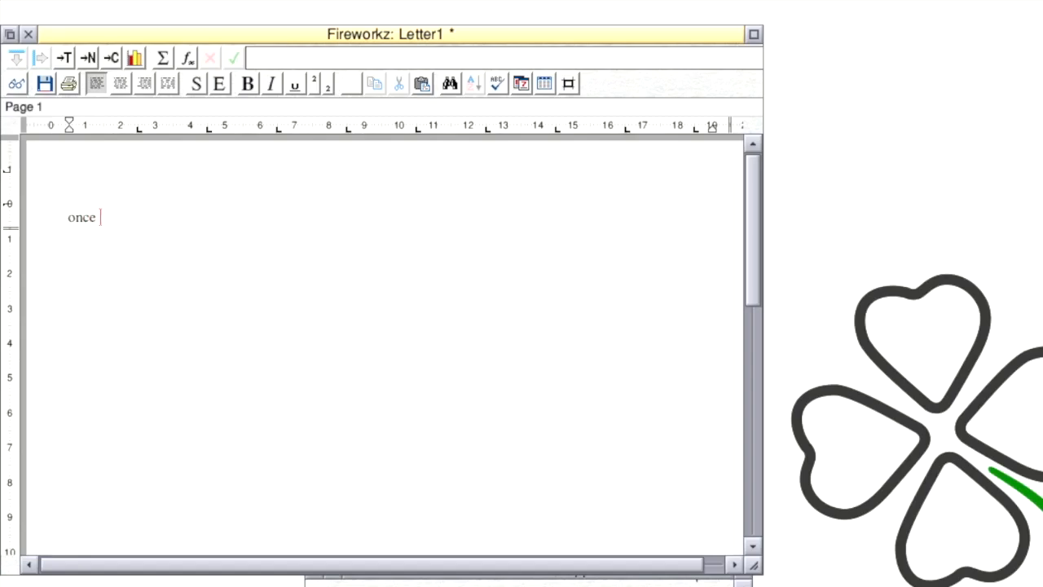
{"action": "type", "text": "upon a"}
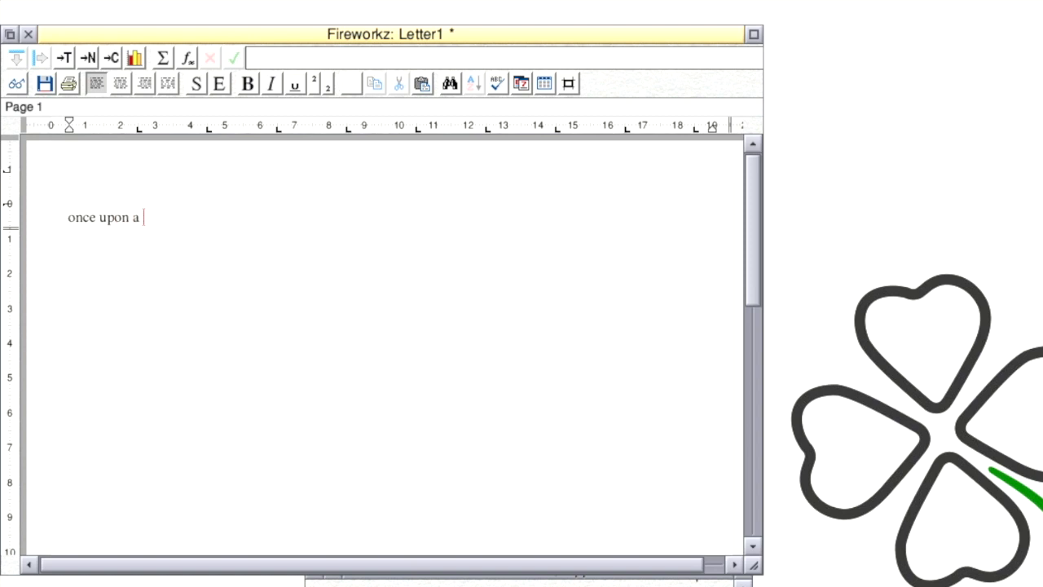
{"action": "type", "text": "time....."}
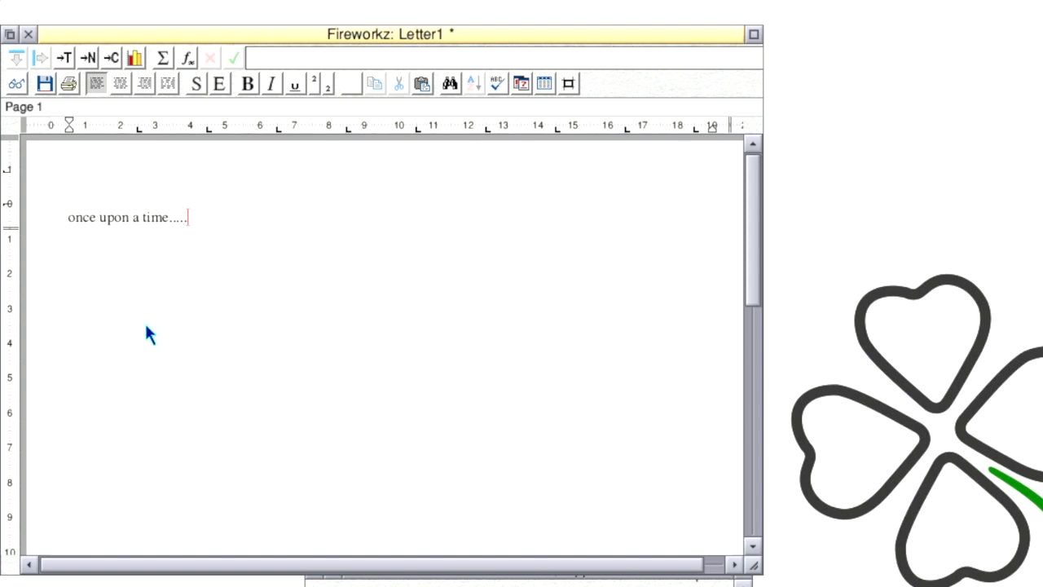
- Put a border box around that line and enable the Typeface effect
{"action": "left_click_drag", "start_coordinate": [69, 217], "coordinate": [183, 217]}
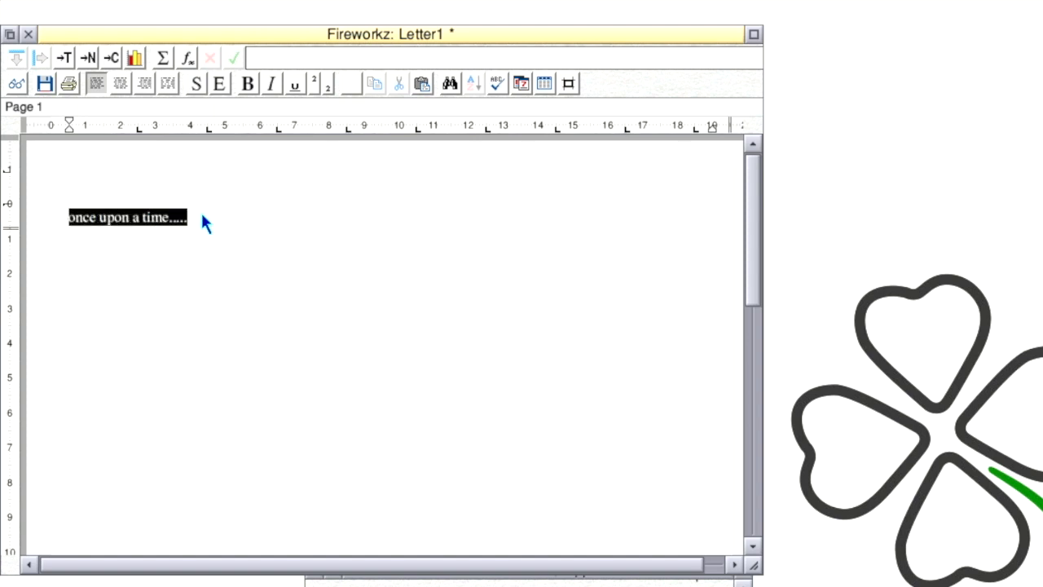
{"action": "left_click", "coordinate": [351, 83]}
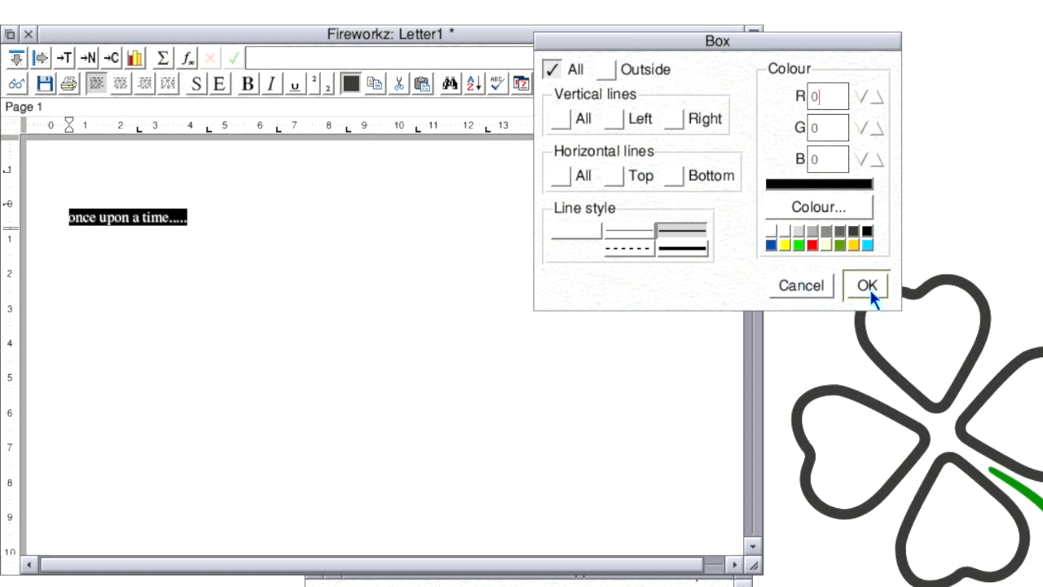
{"action": "left_click", "coordinate": [866, 285]}
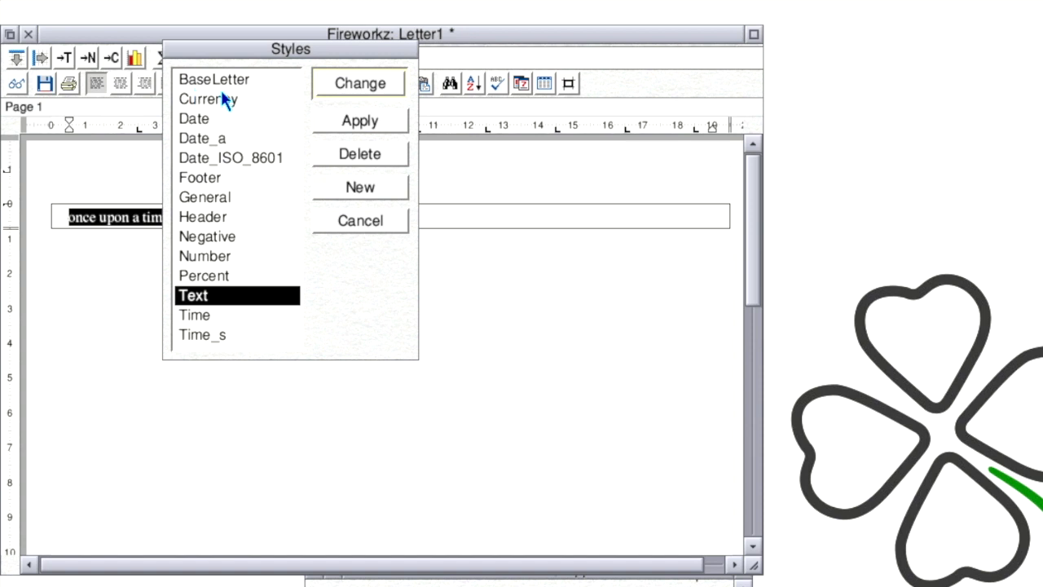
{"action": "mouse_move", "coordinate": [316, 67]}
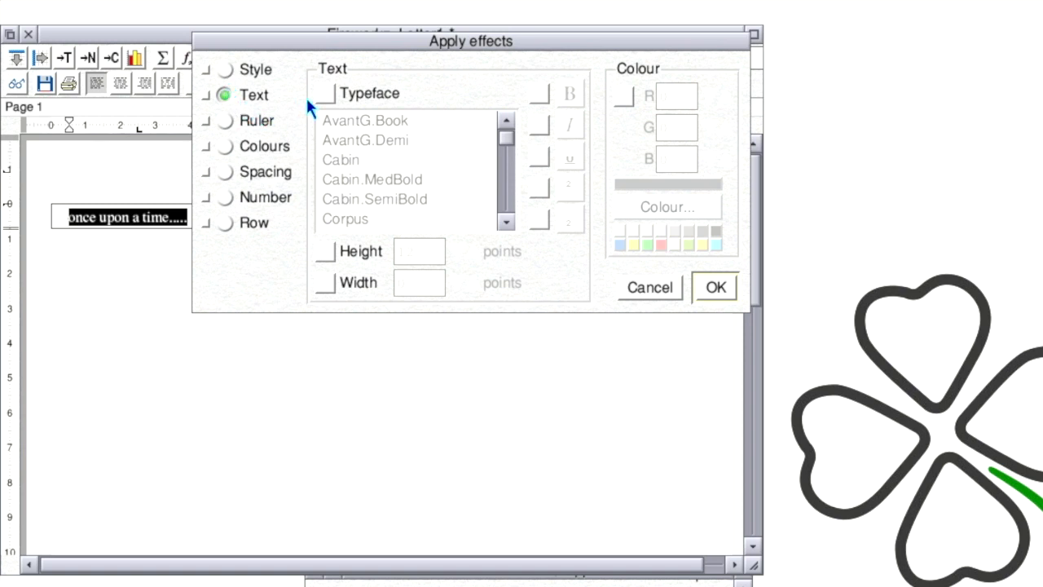
{"action": "left_click", "coordinate": [325, 92]}
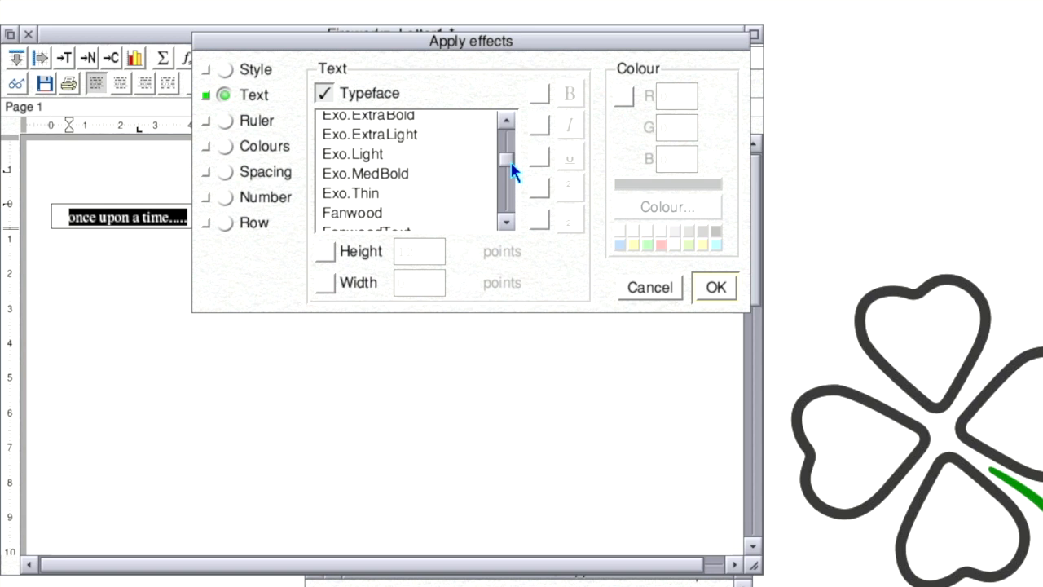
{"action": "mouse_move", "coordinate": [401, 160]}
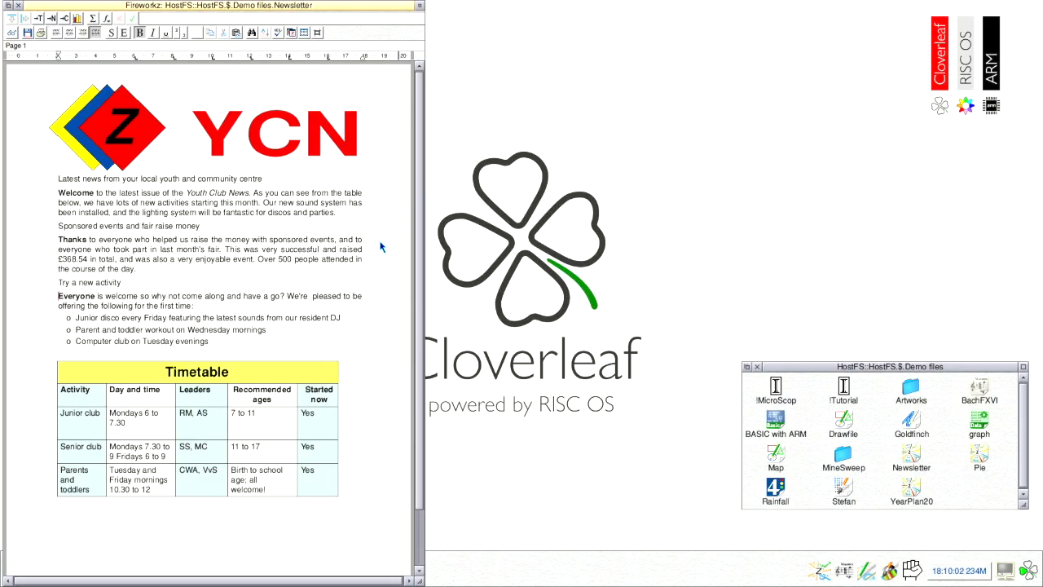
- Open the Pie sales sheet and select its chart, then launch MineSweep and uncover a square
{"action": "double_click", "coordinate": [979, 467]}
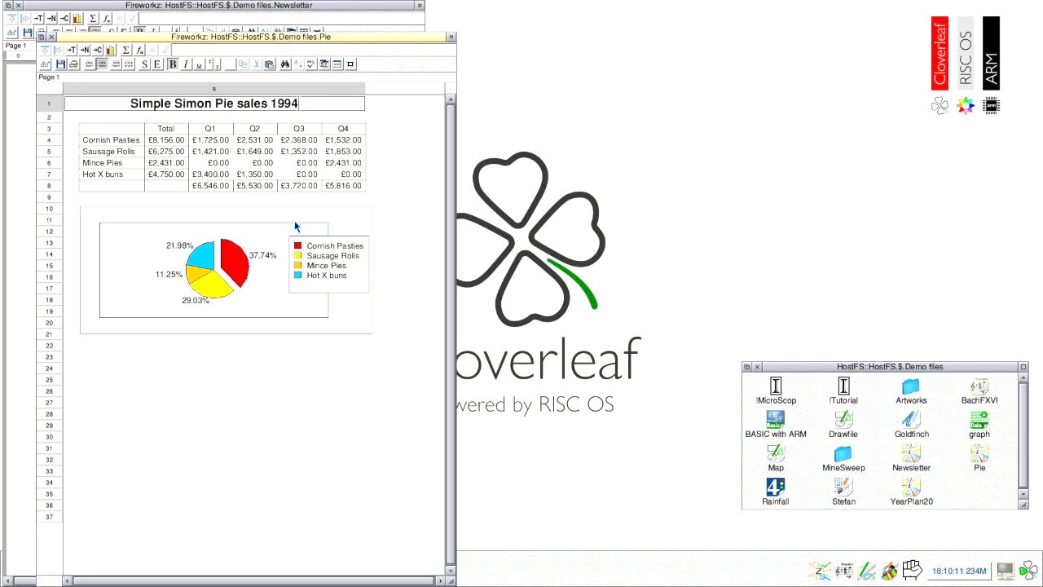
{"action": "left_click", "coordinate": [232, 259]}
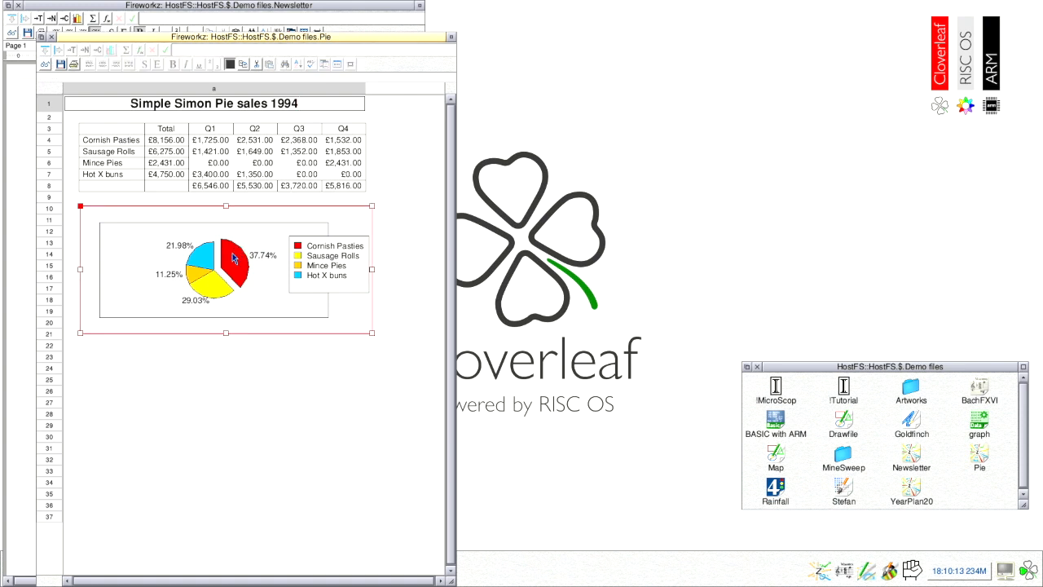
{"action": "double_click", "coordinate": [911, 485]}
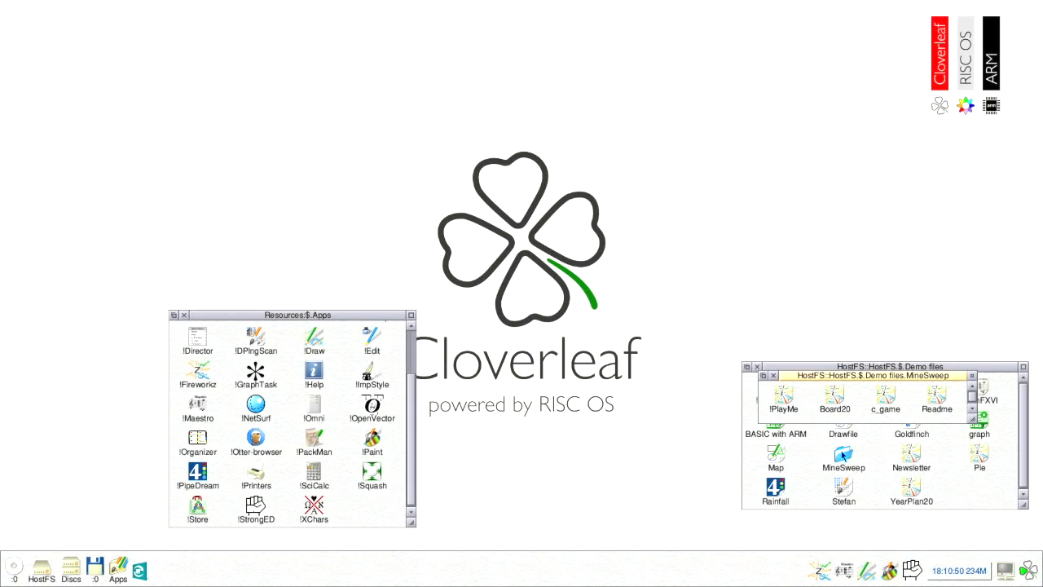
{"action": "double_click", "coordinate": [782, 399]}
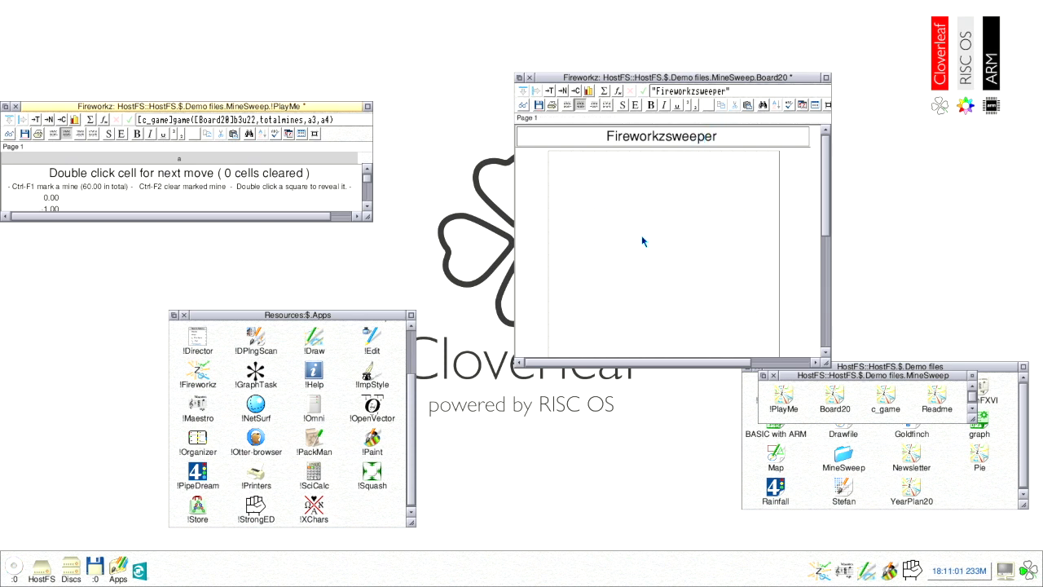
{"action": "double_click", "coordinate": [635, 237]}
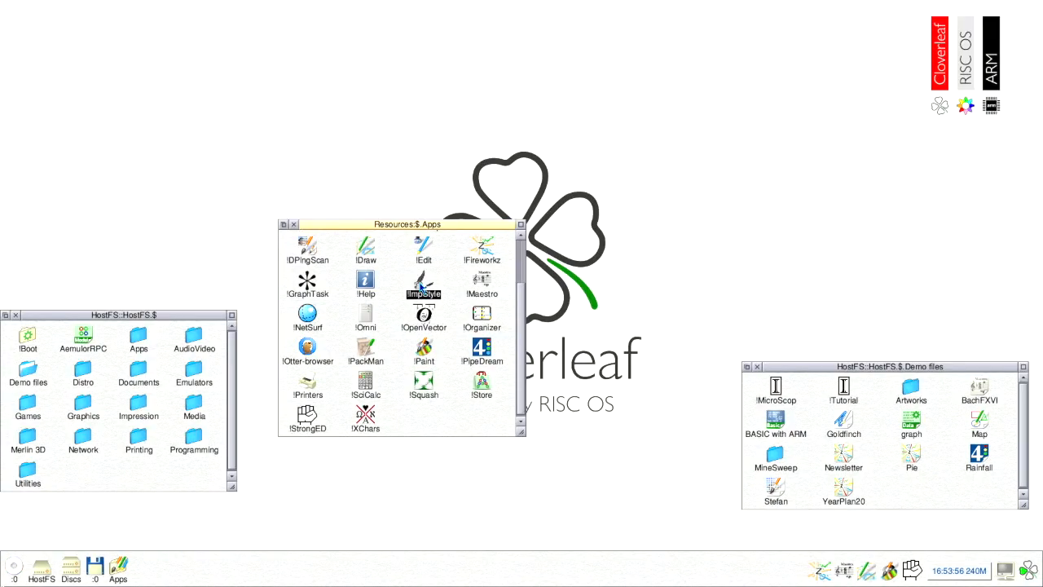
{"action": "double_click", "coordinate": [424, 287]}
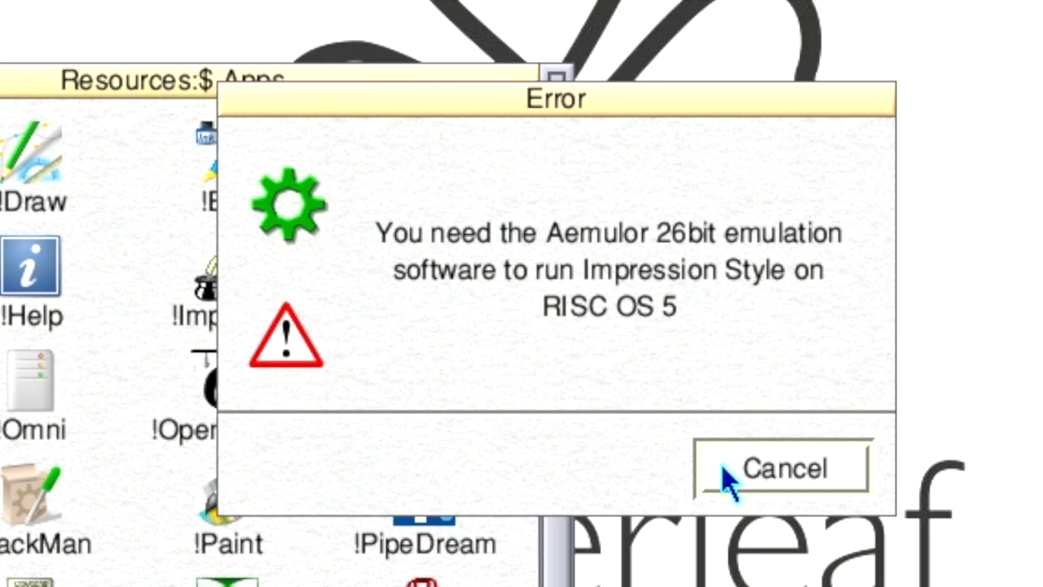
{"action": "left_click", "coordinate": [781, 468]}
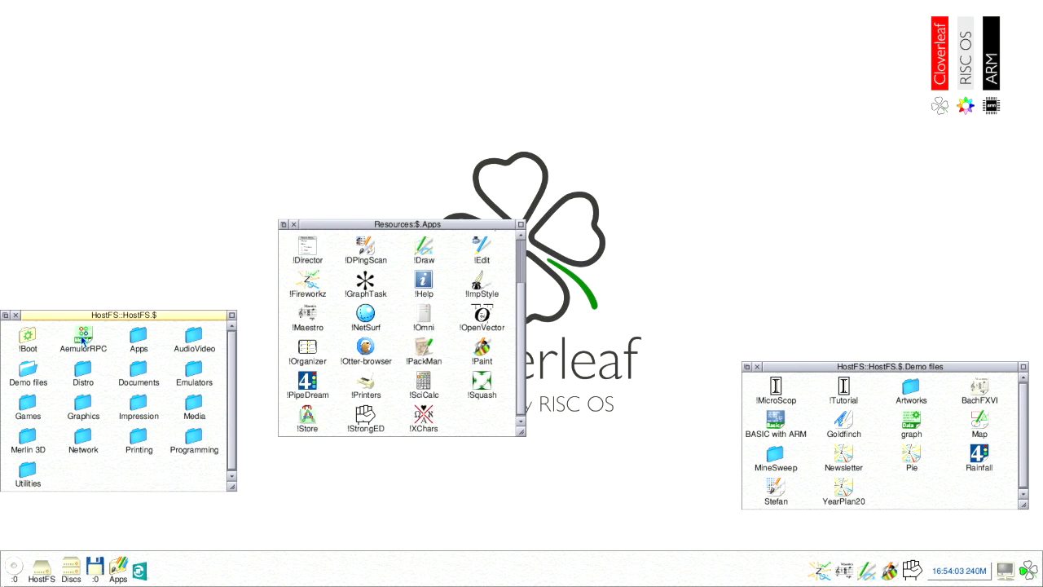
- Start AemulorRPC and begin a new blank frame from the Frame menu
{"action": "double_click", "coordinate": [775, 387]}
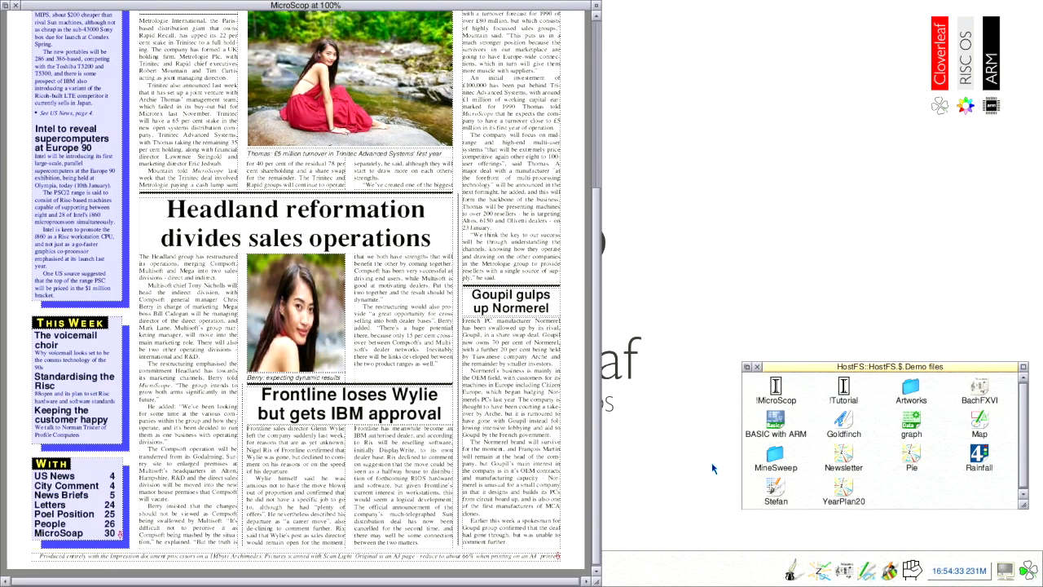
{"action": "mouse_move", "coordinate": [774, 492]}
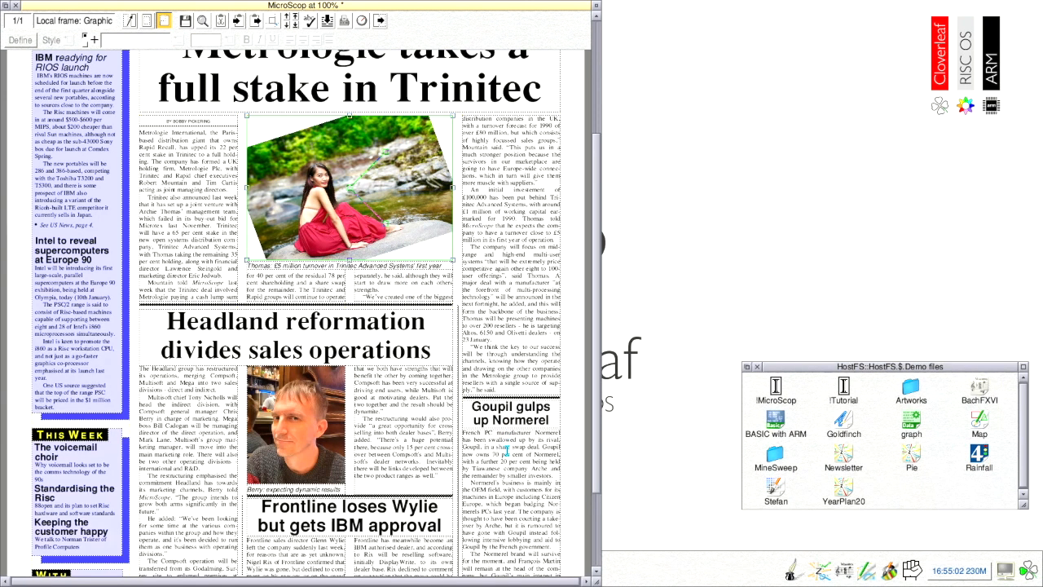
{"action": "mouse_move", "coordinate": [507, 451]}
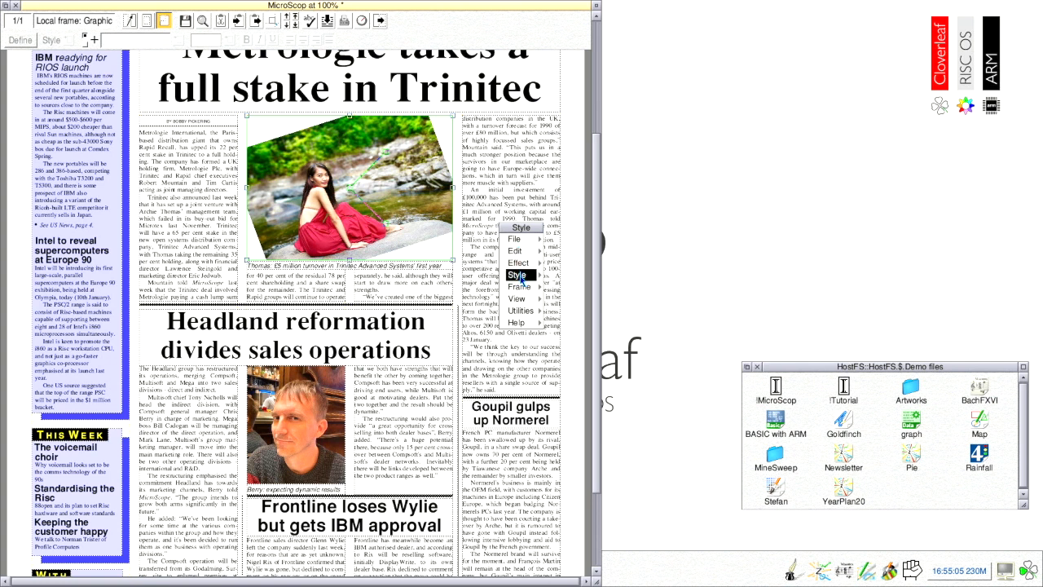
{"action": "left_click", "coordinate": [519, 286]}
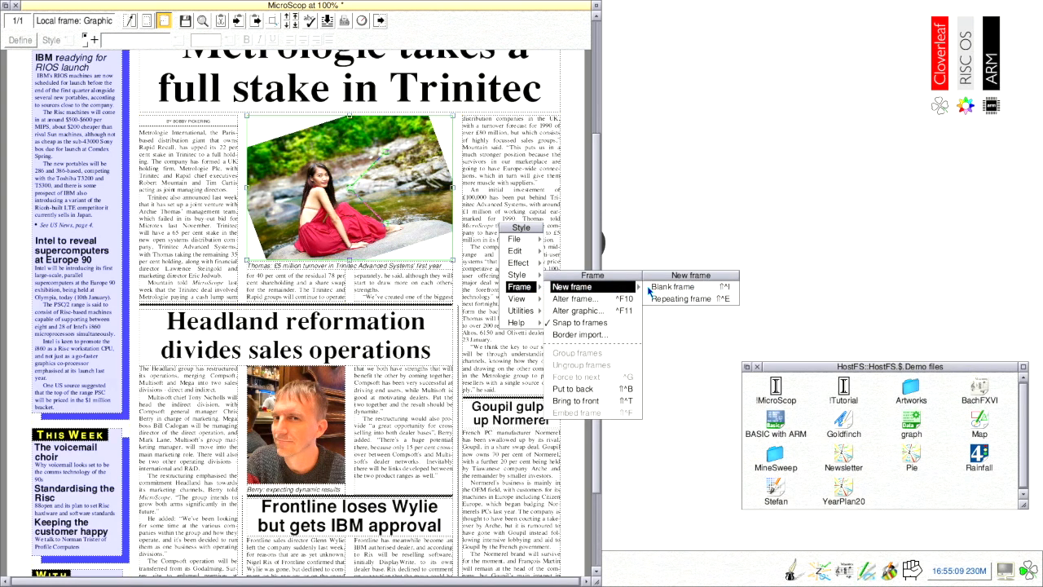
{"action": "left_click", "coordinate": [673, 286]}
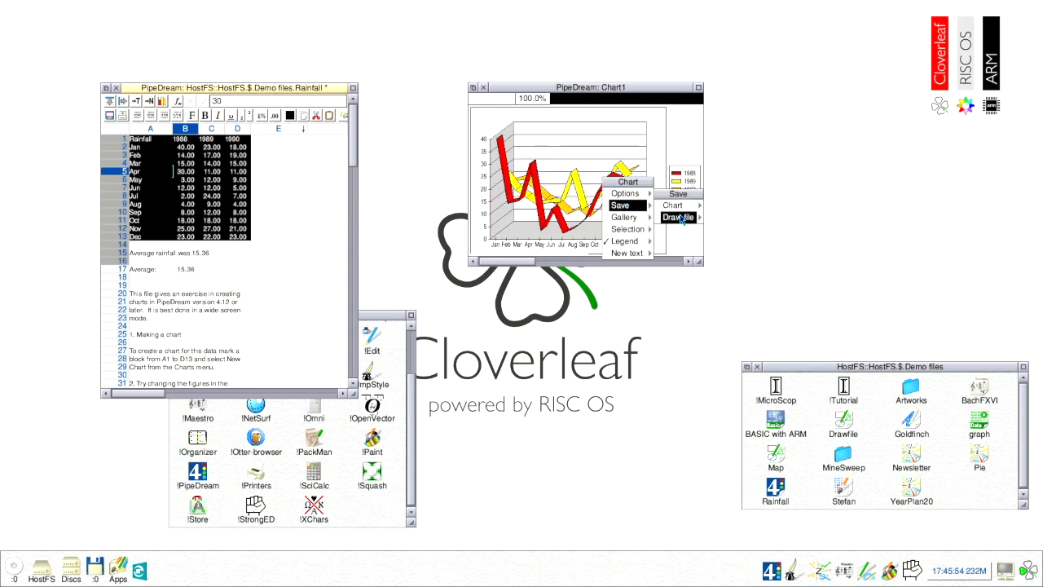
- Save the rainfall chart as a Drawfile
{"action": "left_click", "coordinate": [678, 217]}
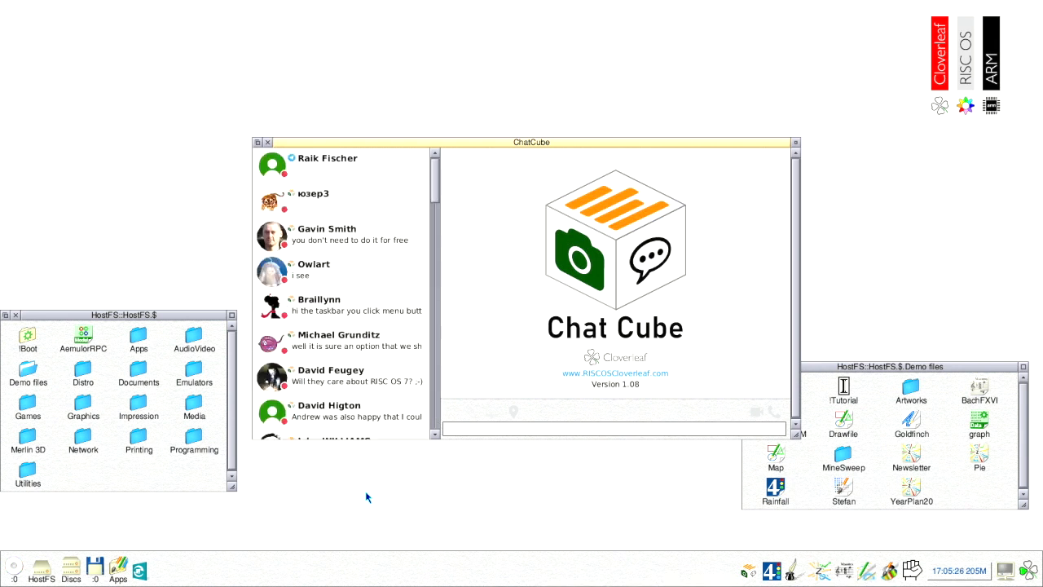
{"action": "mouse_move", "coordinate": [446, 207]}
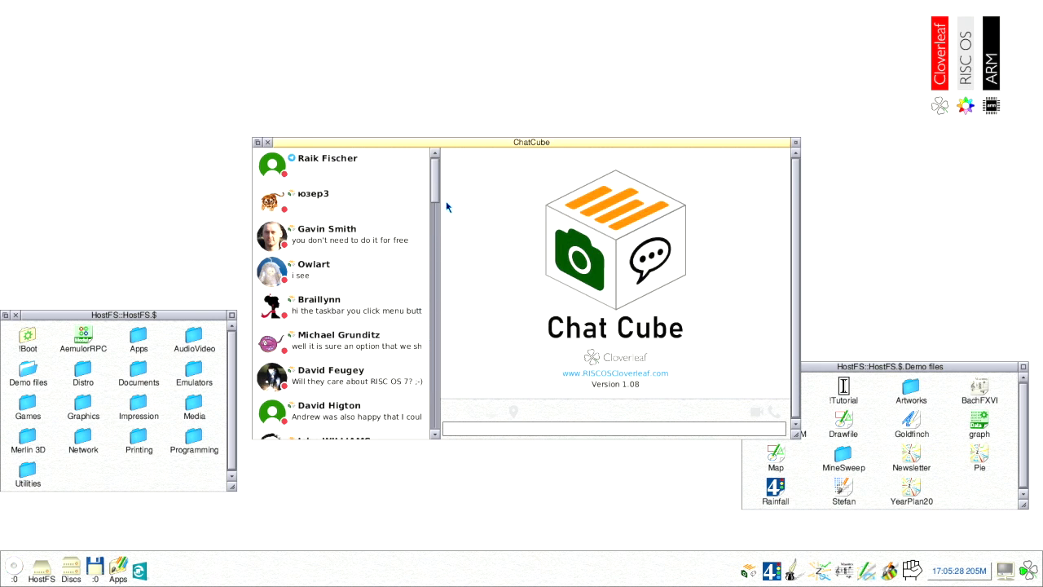
- Select an entry in the ChatCube contacts list
{"action": "left_click", "coordinate": [326, 200]}
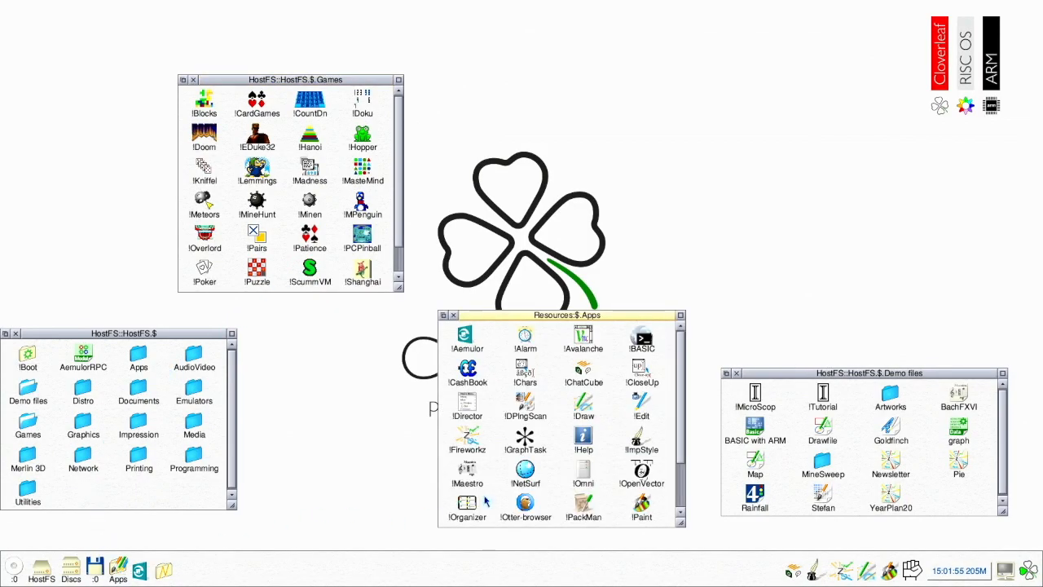
{"action": "mouse_move", "coordinate": [584, 507]}
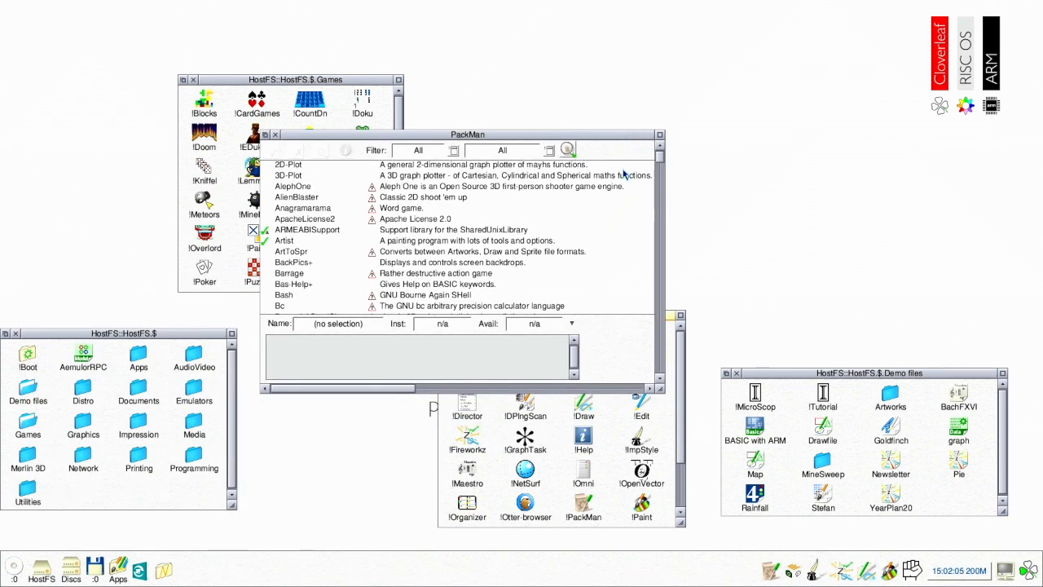
- Scroll down through the PackMan list of available packages
{"action": "scroll", "scroll_direction": "down", "scroll_amount": 3}
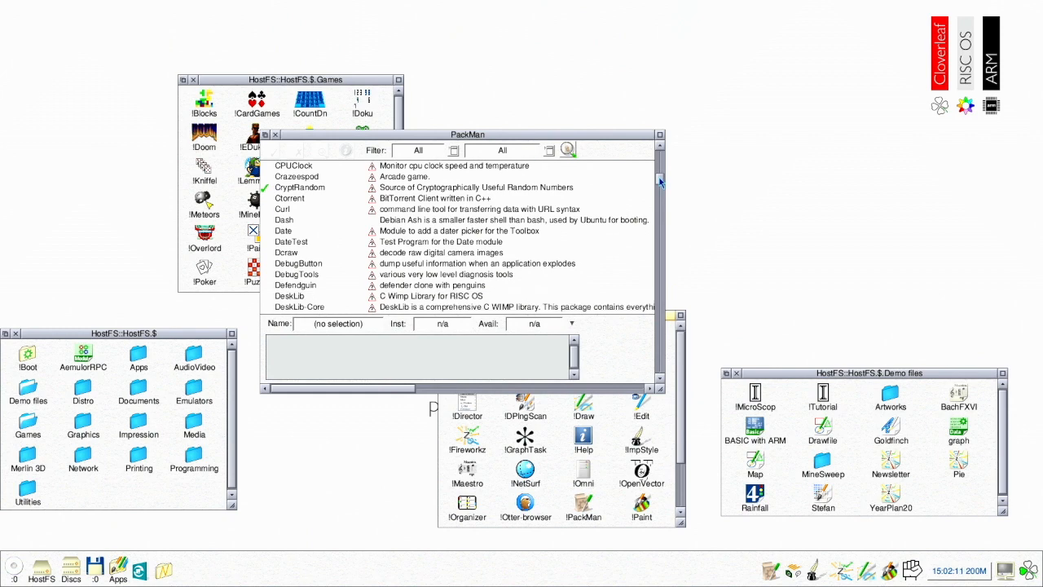
{"action": "scroll", "scroll_direction": "down", "scroll_amount": 3}
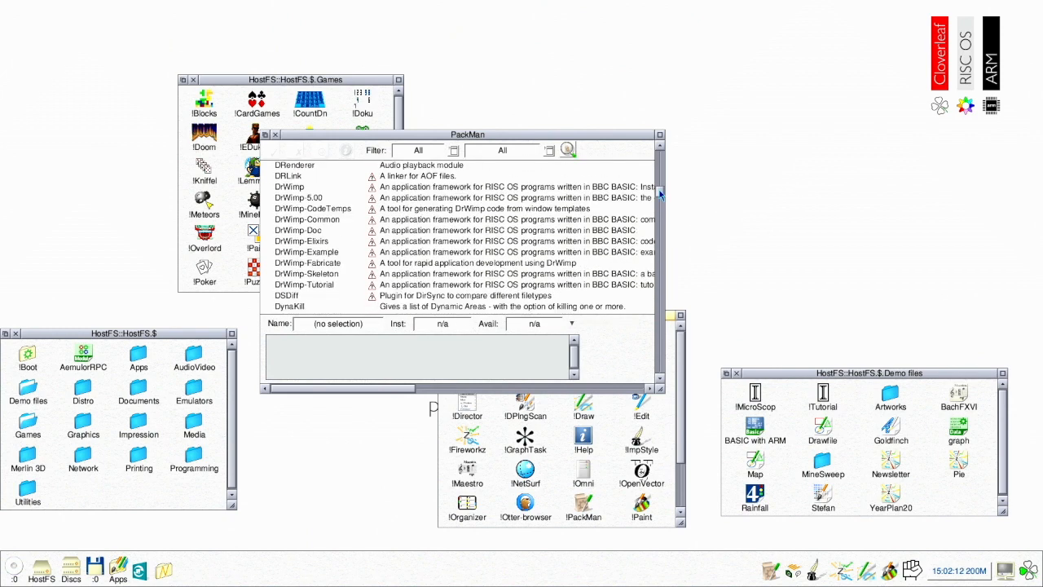
{"action": "scroll", "scroll_direction": "down", "scroll_amount": 3}
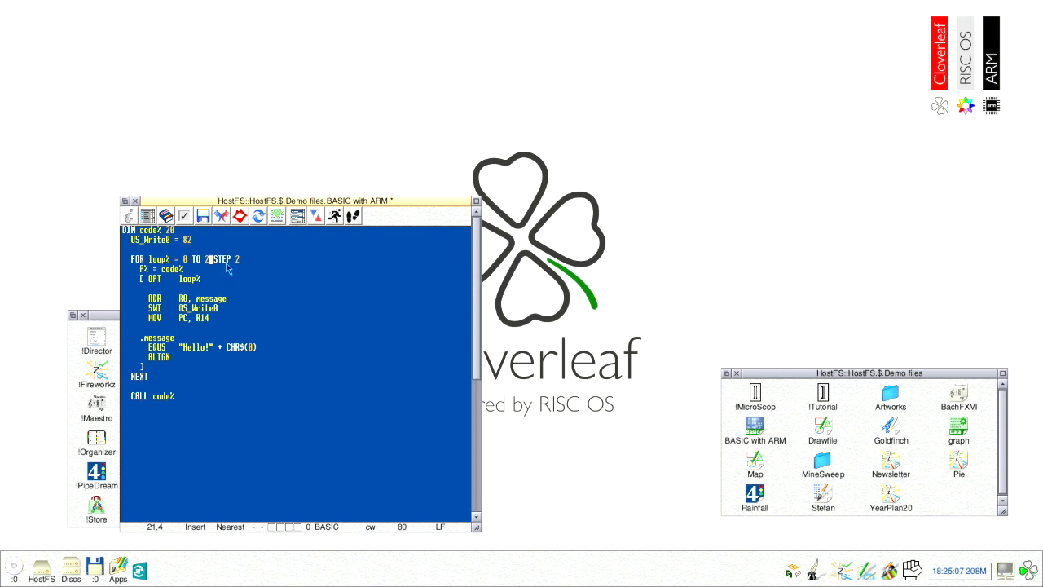
- Save the 'BASIC with ARM' program in StrongED, then close its window
{"action": "left_click", "coordinate": [202, 215]}
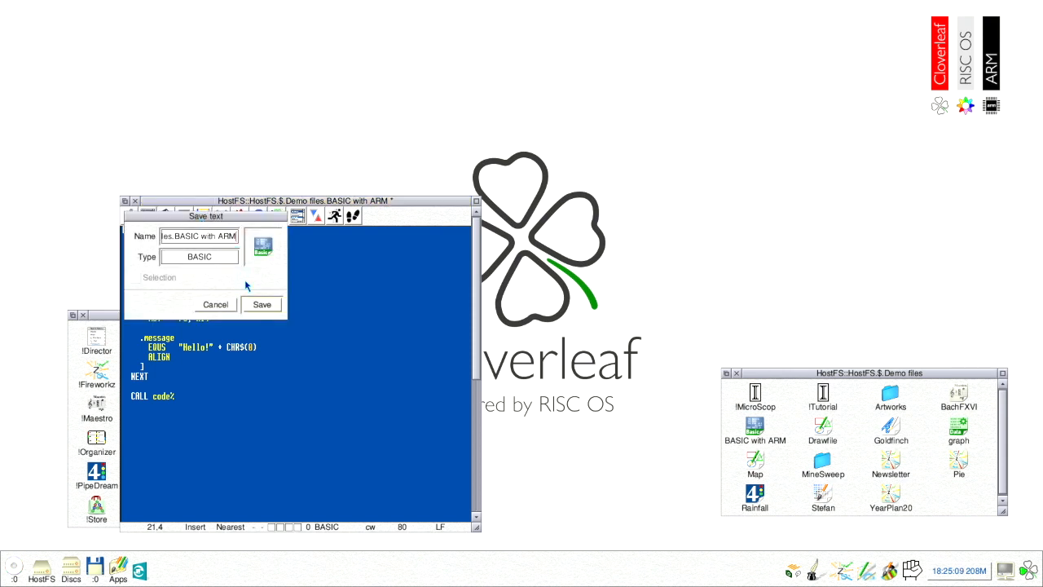
{"action": "left_click", "coordinate": [261, 304]}
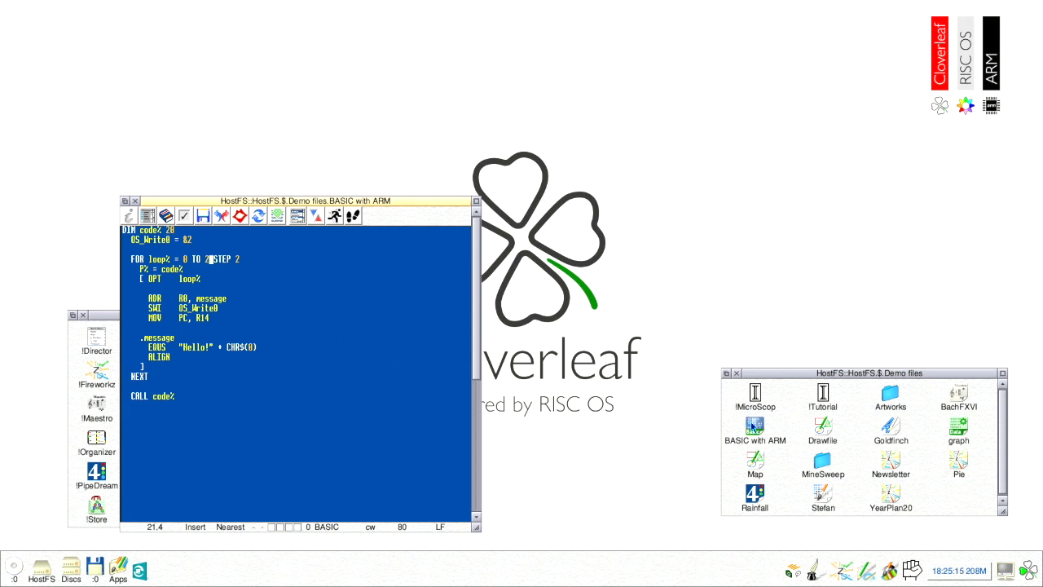
{"action": "left_click", "coordinate": [334, 215]}
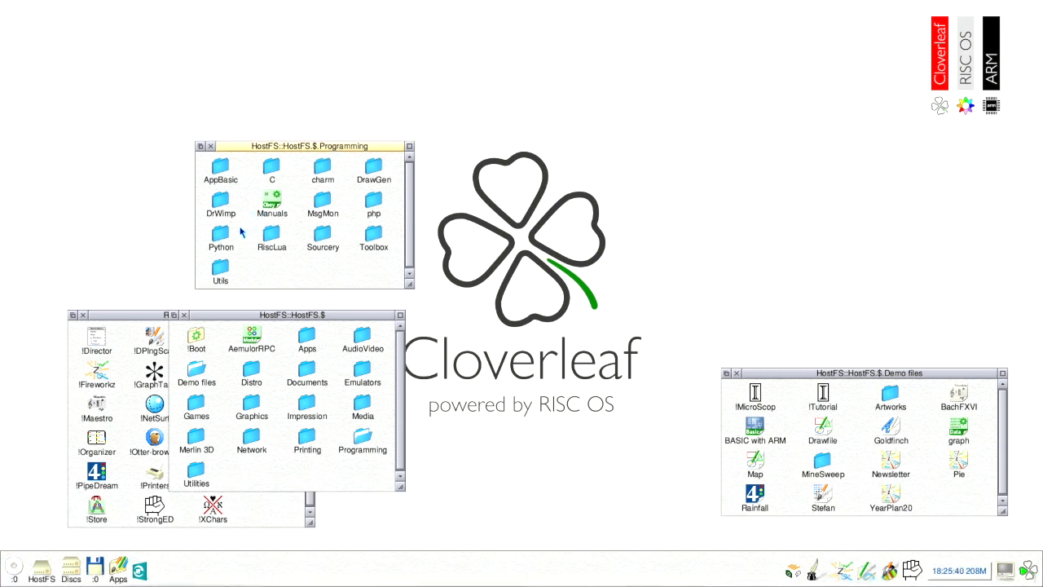
- Open the Python3Alpha4 folder, then the PRMs manuals folder listing the PRM PDF files
{"action": "double_click", "coordinate": [220, 233]}
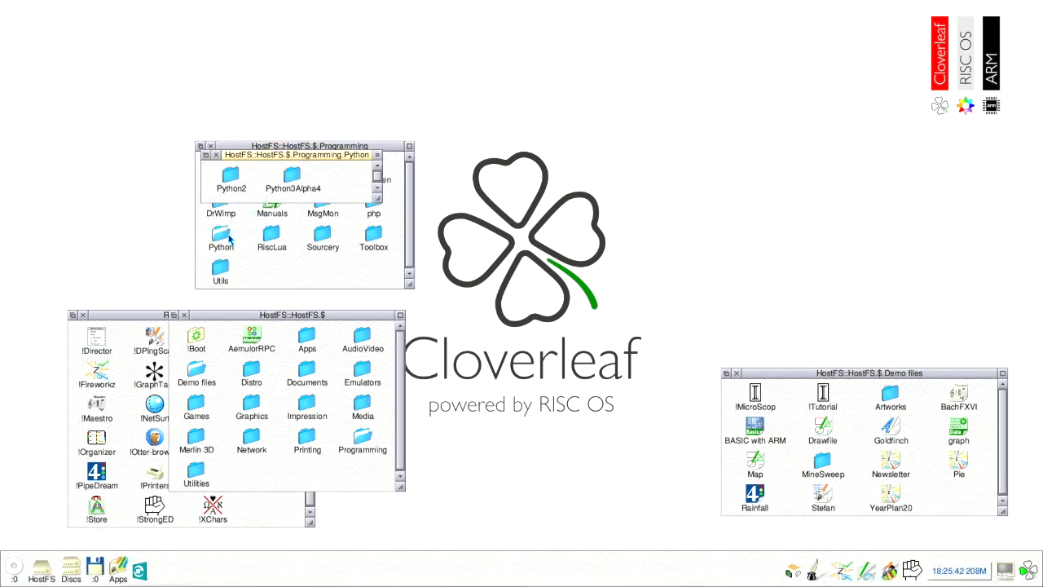
{"action": "left_click", "coordinate": [292, 175]}
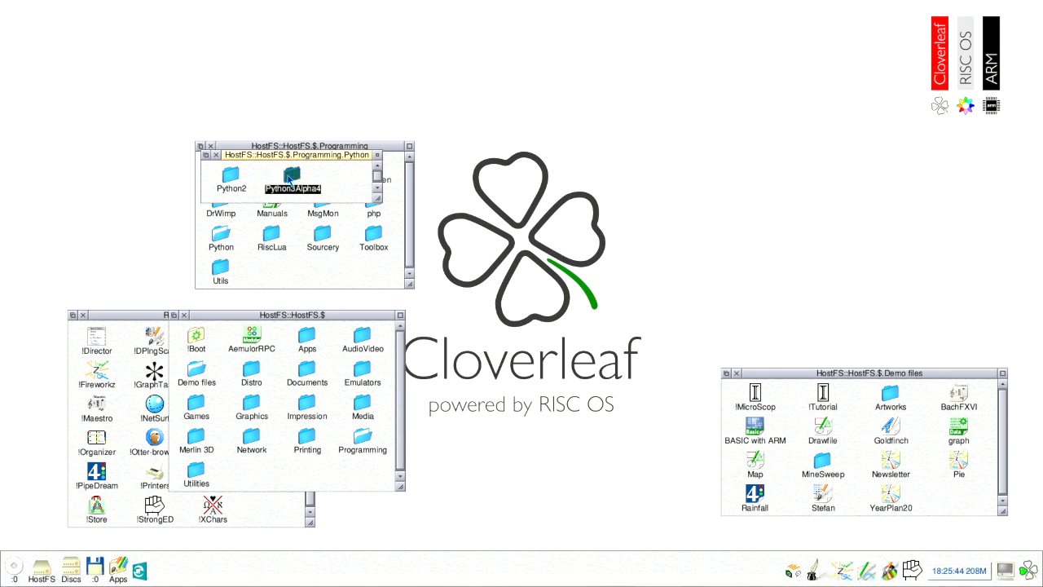
{"action": "double_click", "coordinate": [291, 174]}
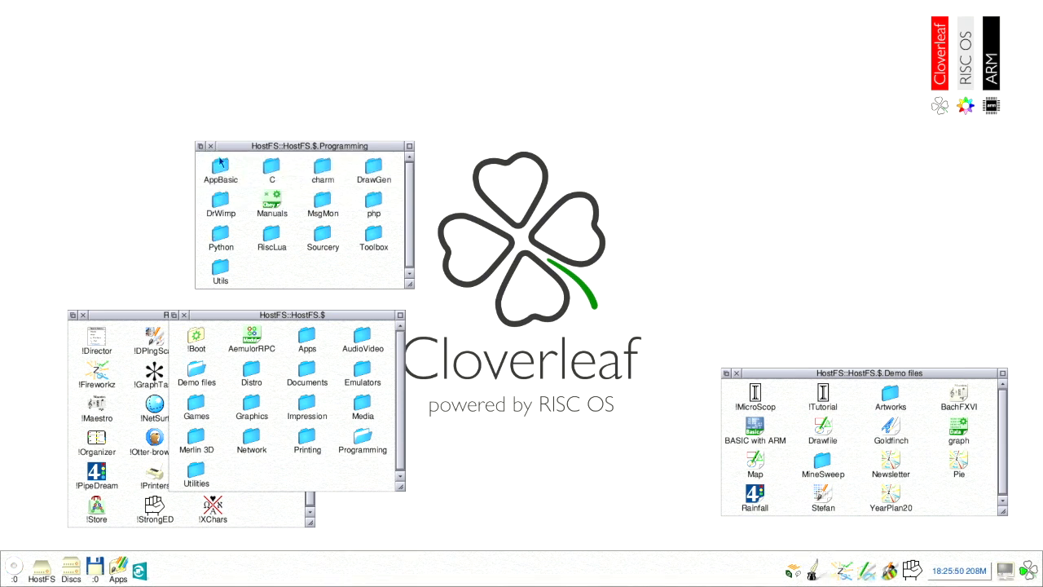
{"action": "double_click", "coordinate": [272, 163]}
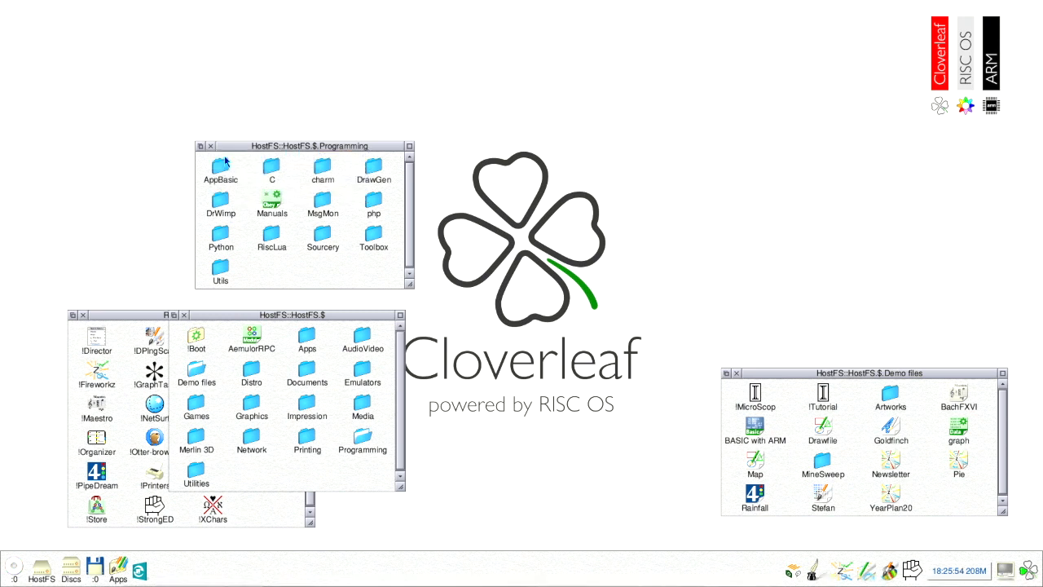
{"action": "mouse_move", "coordinate": [274, 256]}
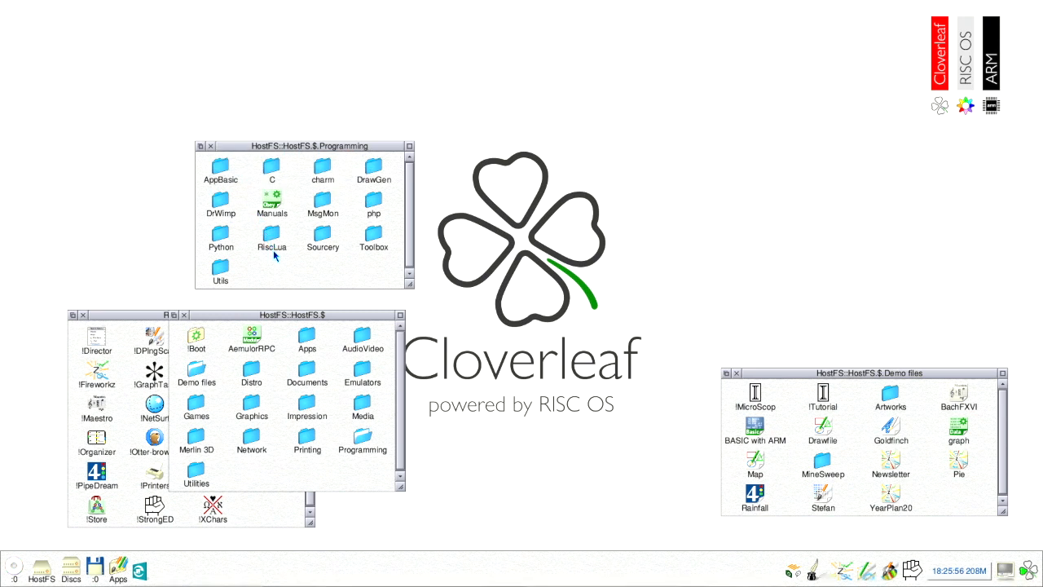
{"action": "mouse_move", "coordinate": [296, 360]}
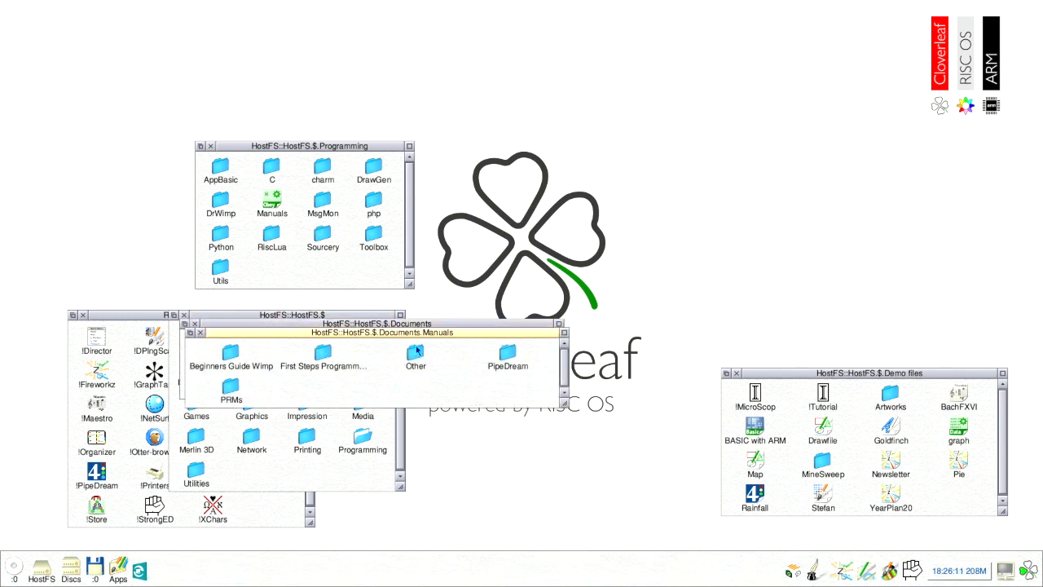
{"action": "mouse_move", "coordinate": [264, 398]}
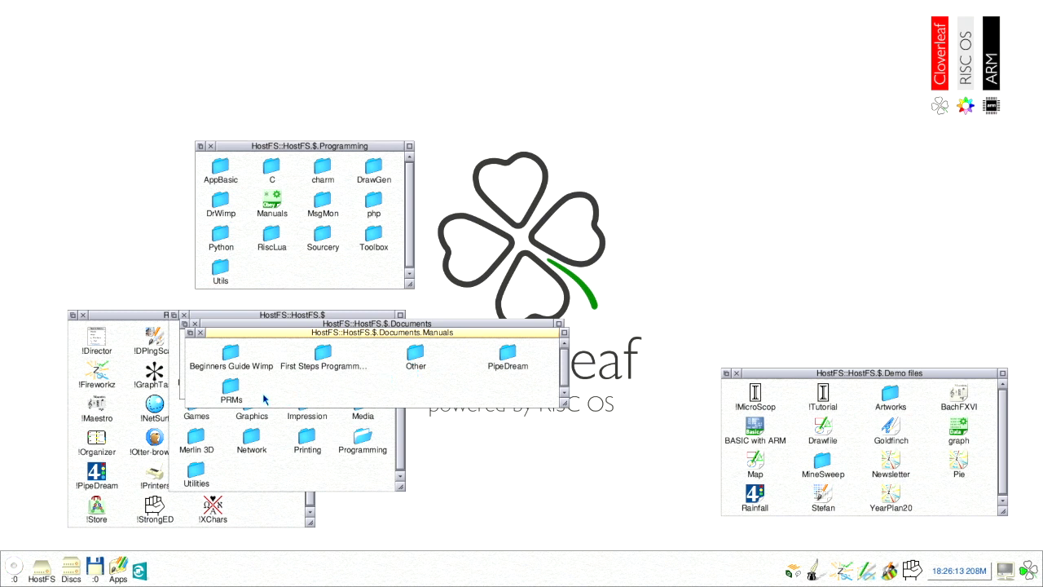
{"action": "double_click", "coordinate": [233, 392]}
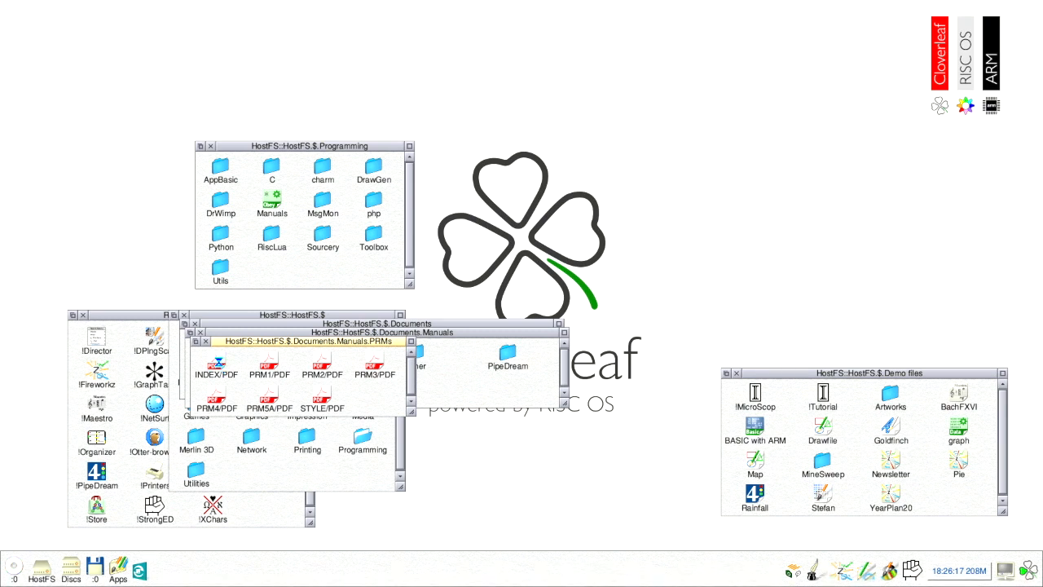
{"action": "double_click", "coordinate": [217, 365]}
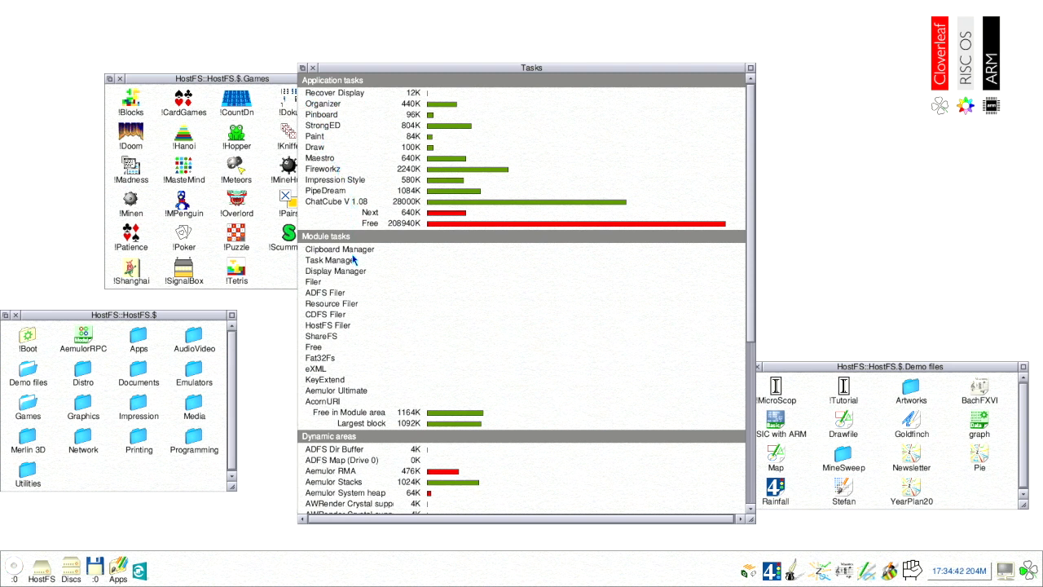
{"action": "mouse_move", "coordinate": [368, 298]}
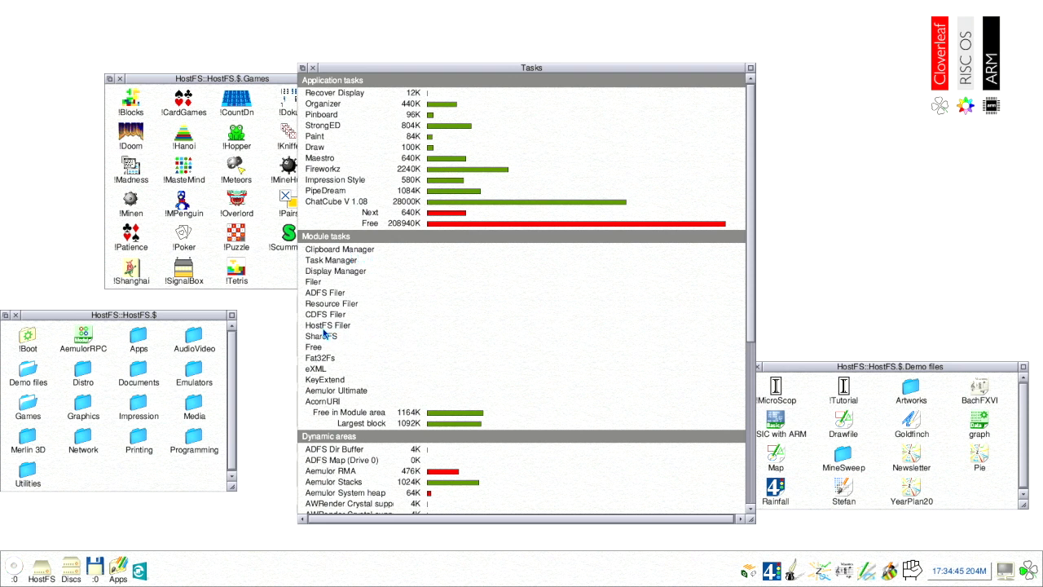
{"action": "mouse_move", "coordinate": [334, 344]}
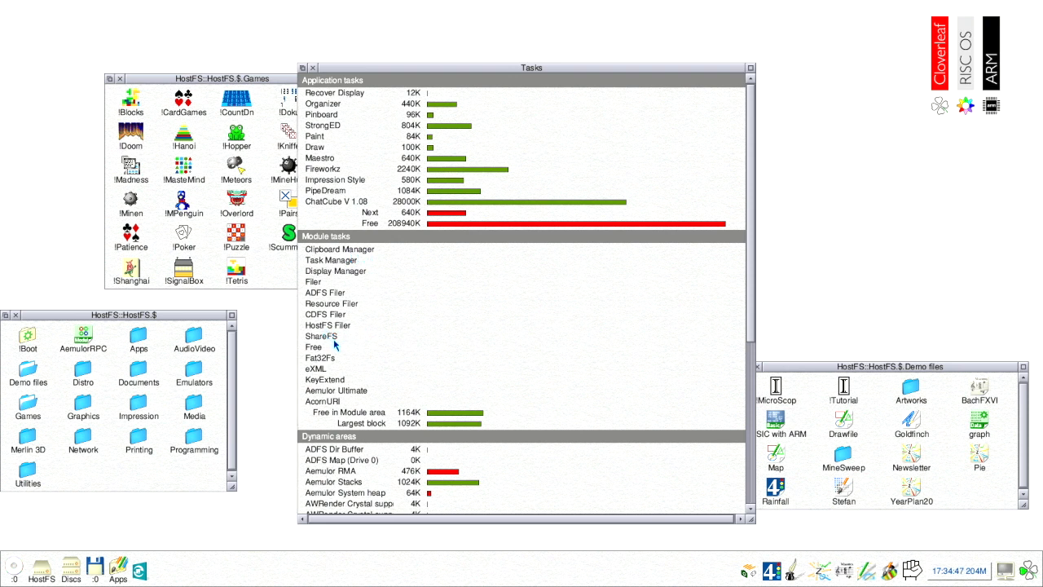
{"action": "mouse_move", "coordinate": [331, 365]}
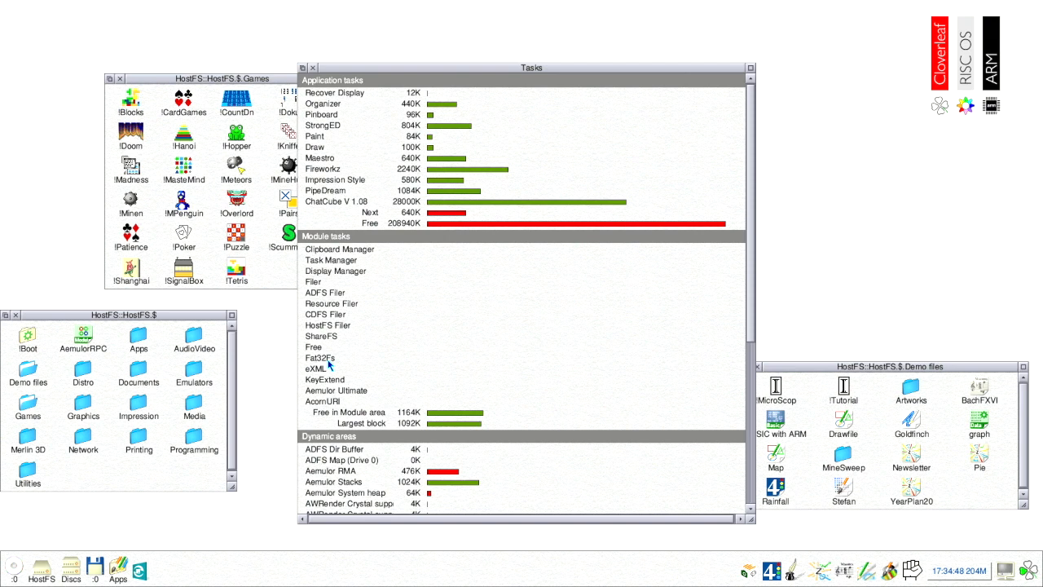
- Scroll the Tasks window down to the dynamic areas and system memory totalling 270336K
{"action": "scroll", "scroll_direction": "down", "scroll_amount": 3}
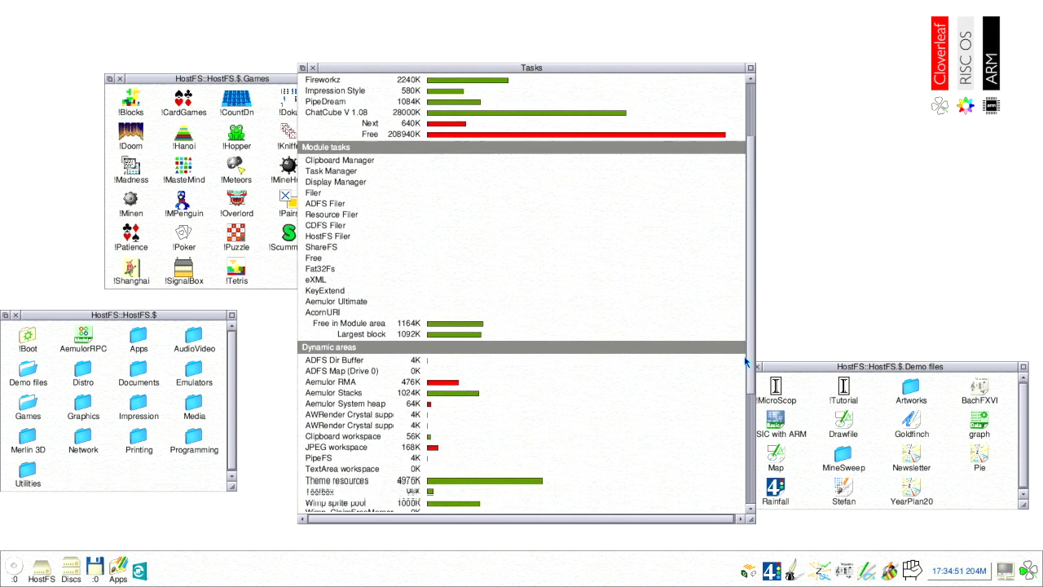
{"action": "scroll", "scroll_direction": "down", "scroll_amount": 3}
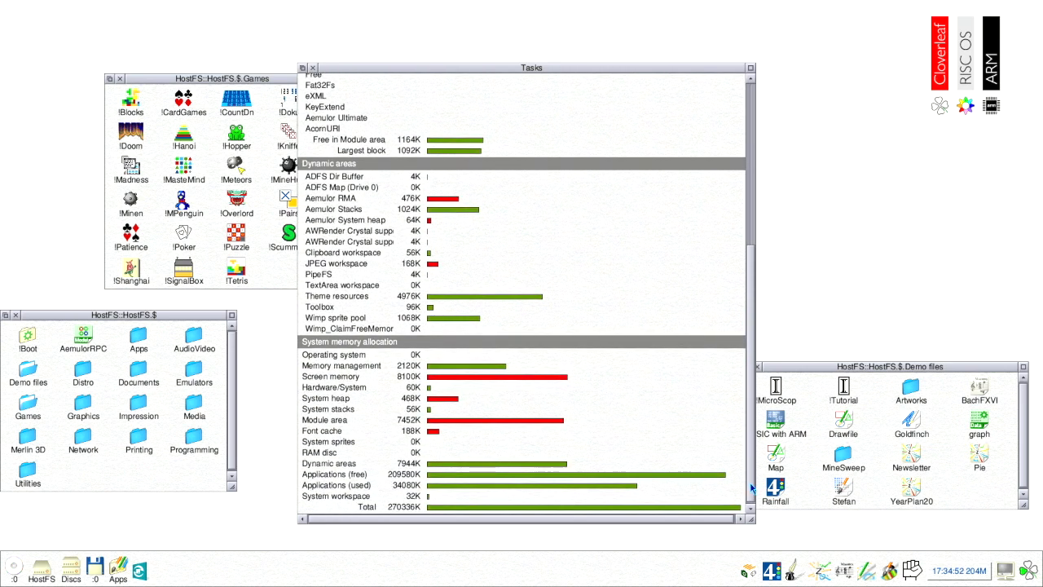
{"action": "mouse_move", "coordinate": [387, 500]}
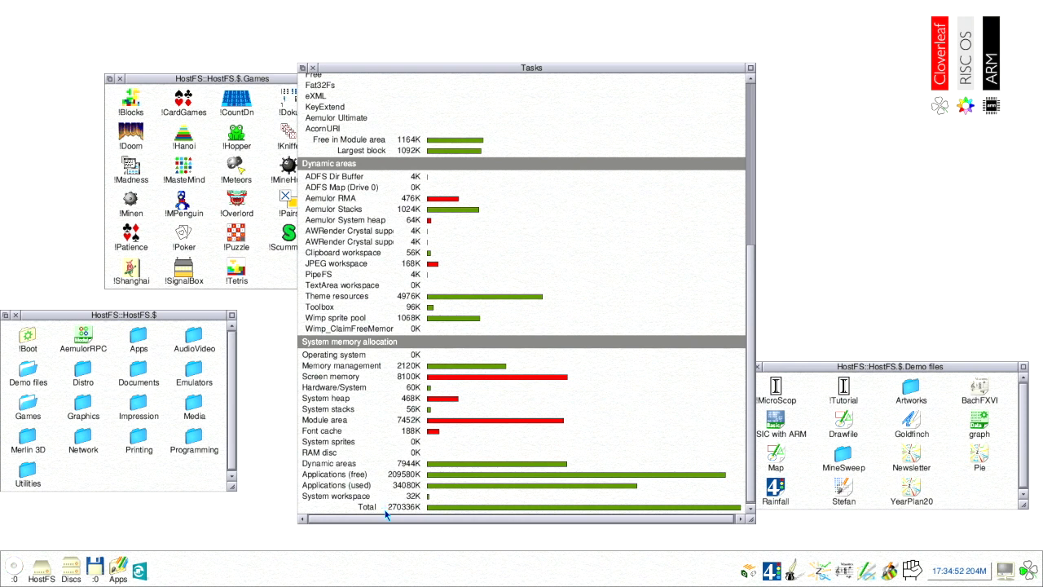
{"action": "mouse_move", "coordinate": [431, 500]}
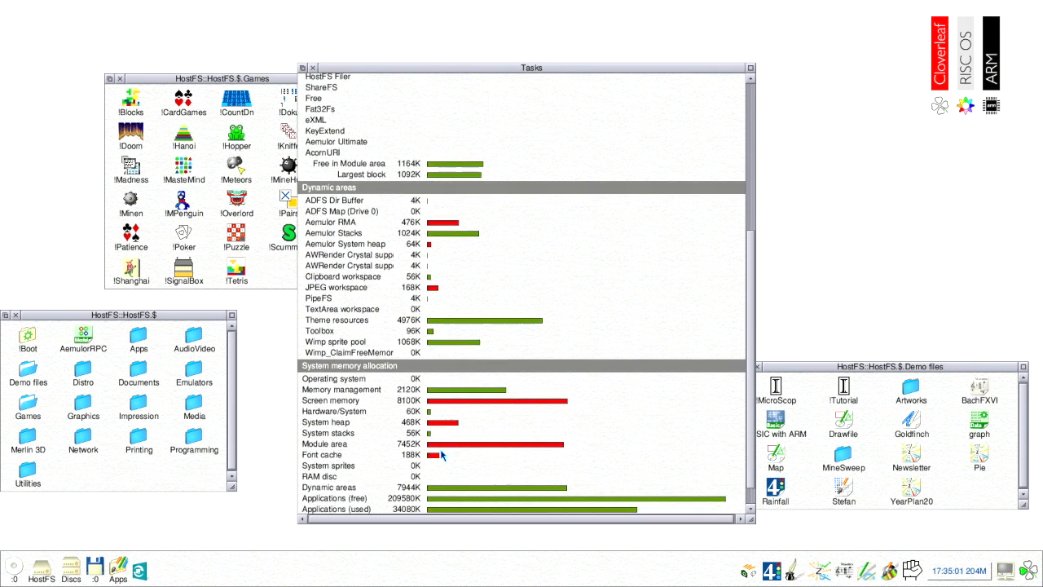
{"action": "scroll", "scroll_direction": "down", "scroll_amount": 3}
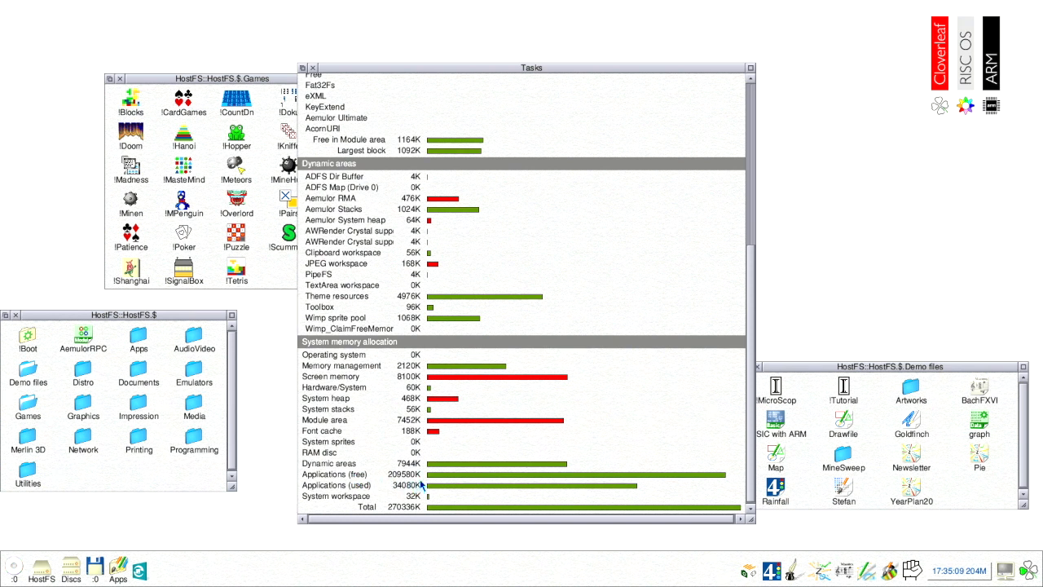
{"action": "mouse_move", "coordinate": [558, 347]}
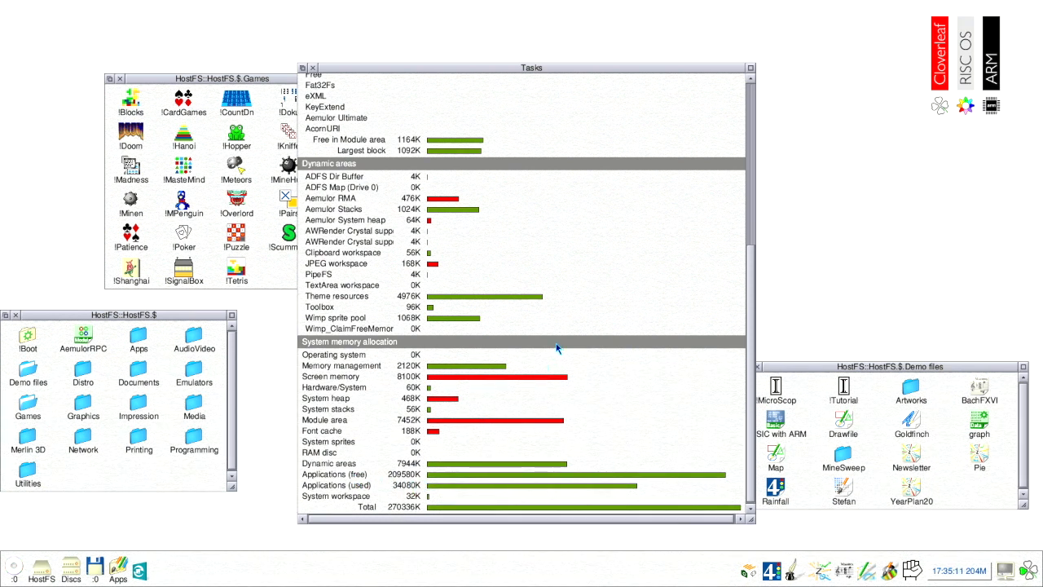
{"action": "mouse_move", "coordinate": [754, 262]}
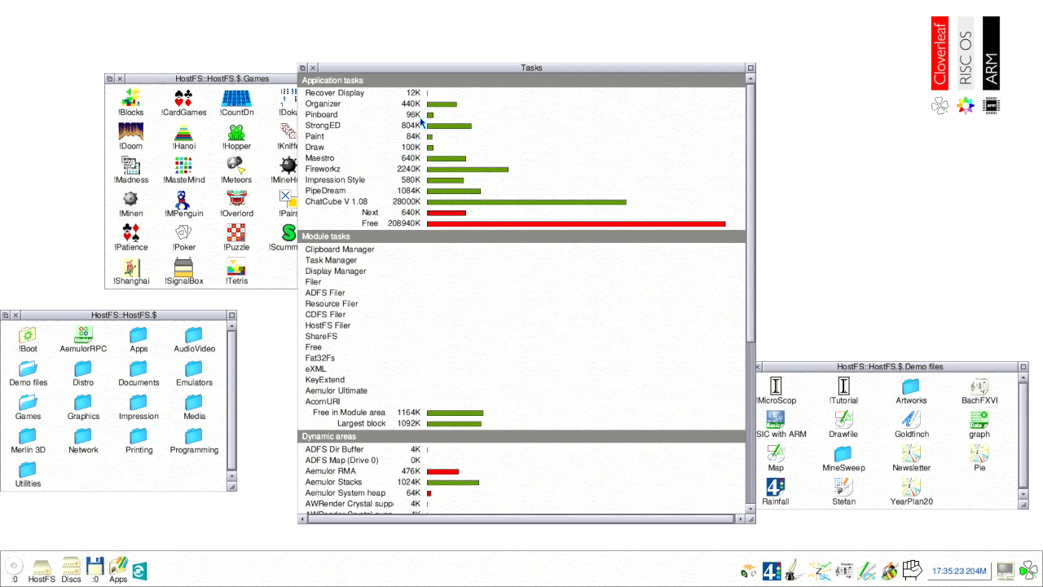
{"action": "mouse_move", "coordinate": [748, 251]}
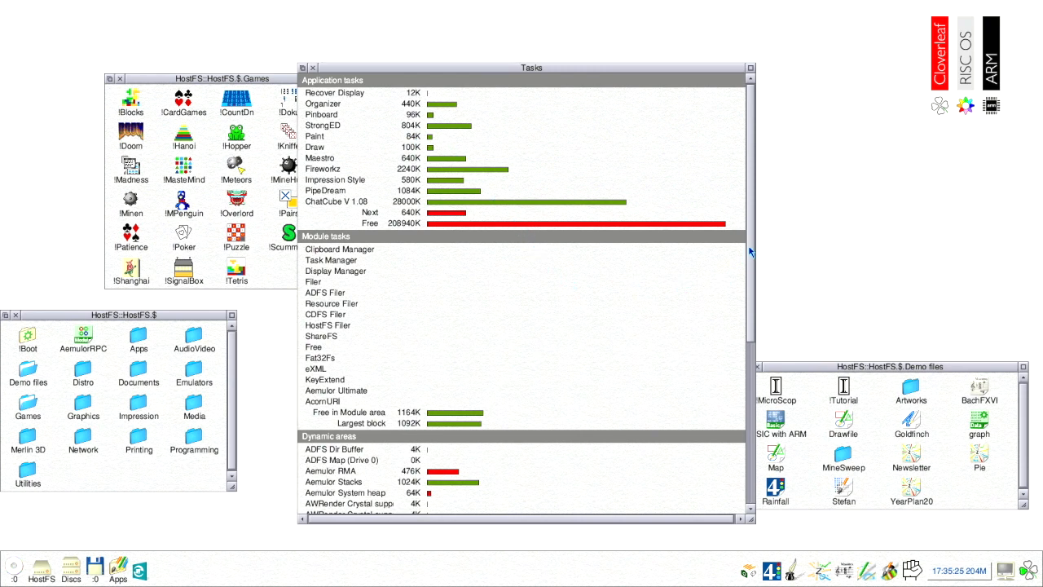
{"action": "scroll", "scroll_direction": "down", "scroll_amount": 3}
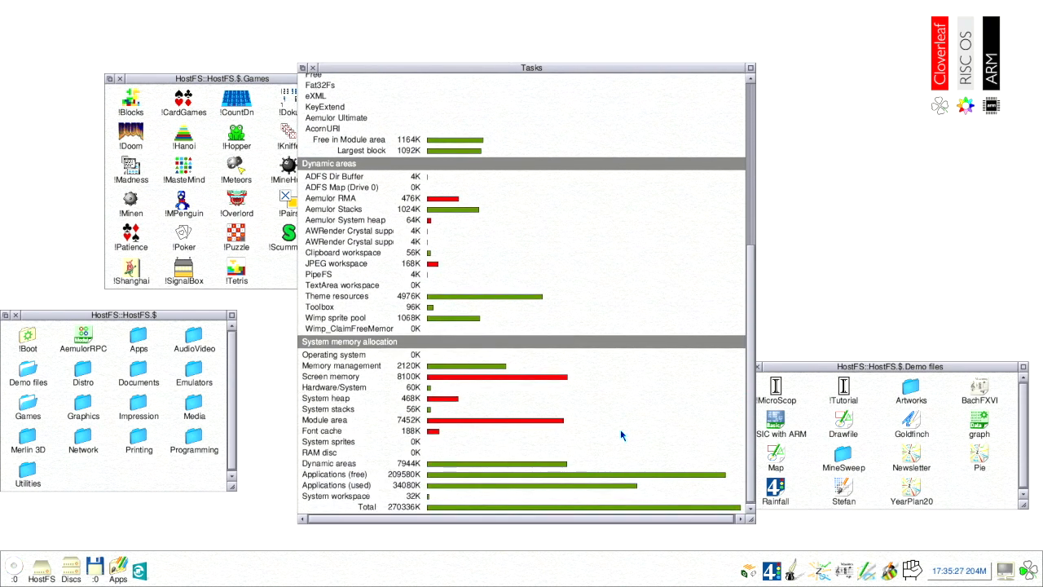